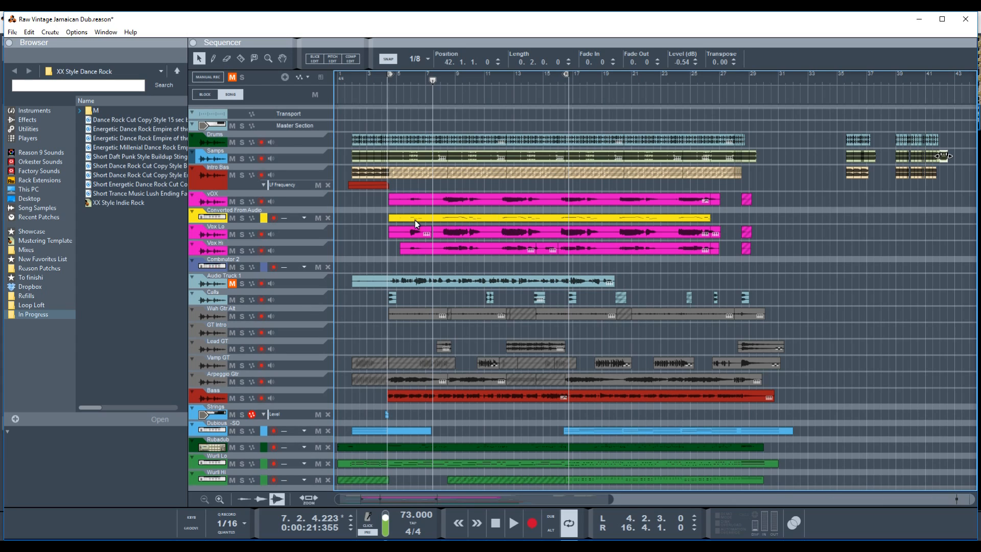
mouse_move(395, 107)
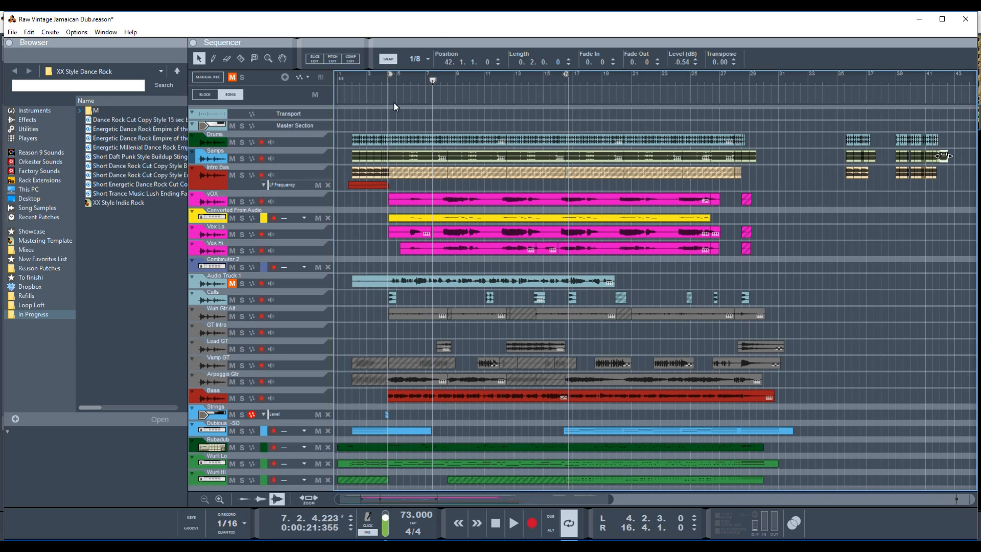
- Play the song, soloing the Converted From Audio track briefly, then audition from around bar 27
click(512, 522)
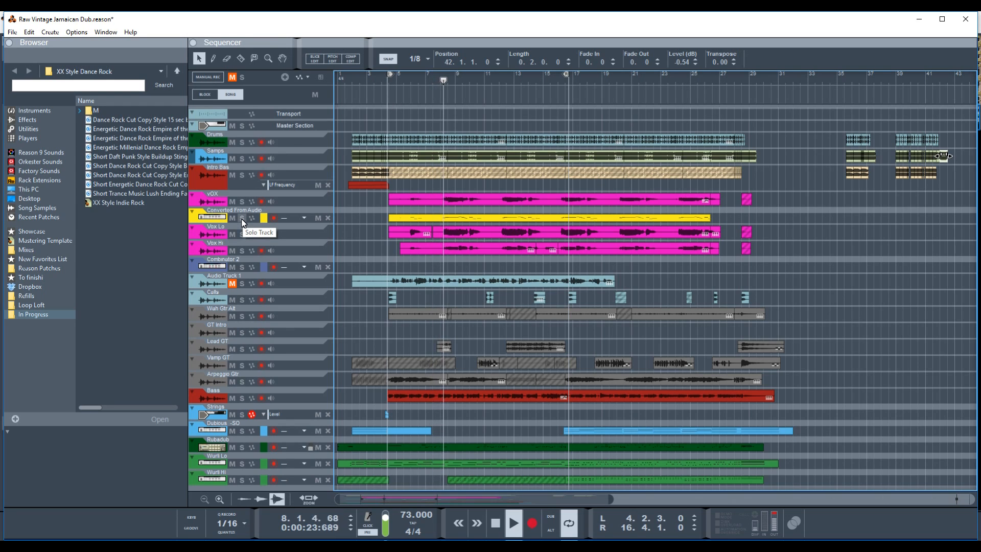
click(513, 522)
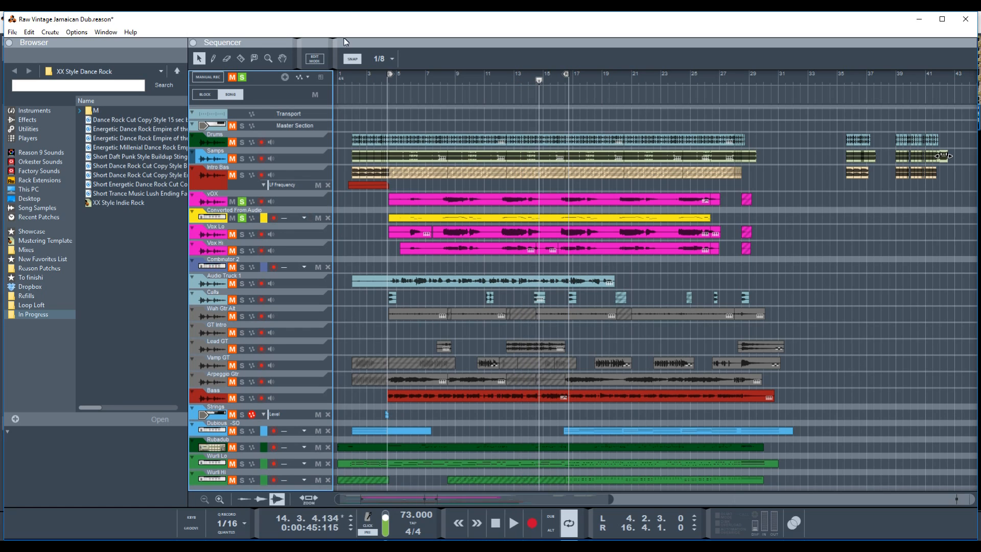
click(232, 76)
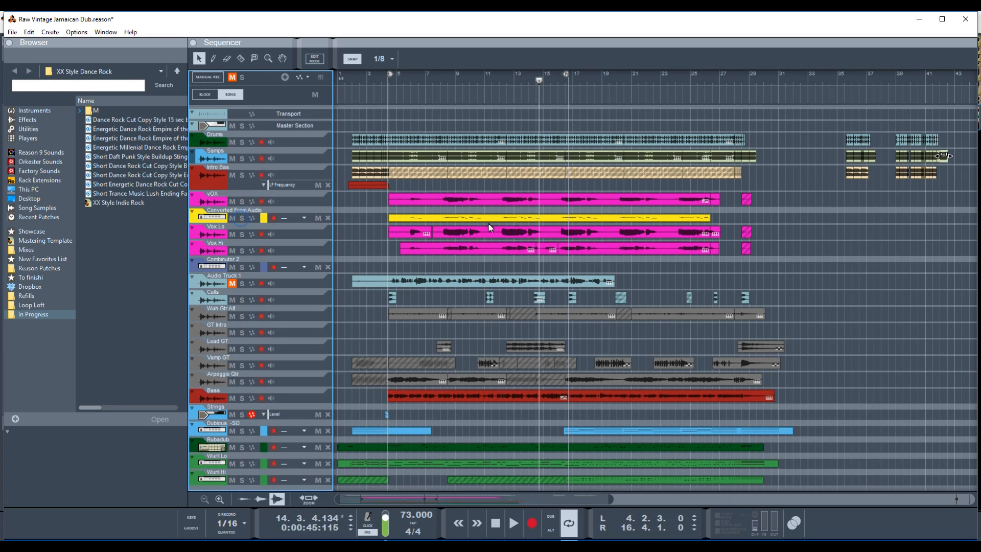
mouse_move(613, 229)
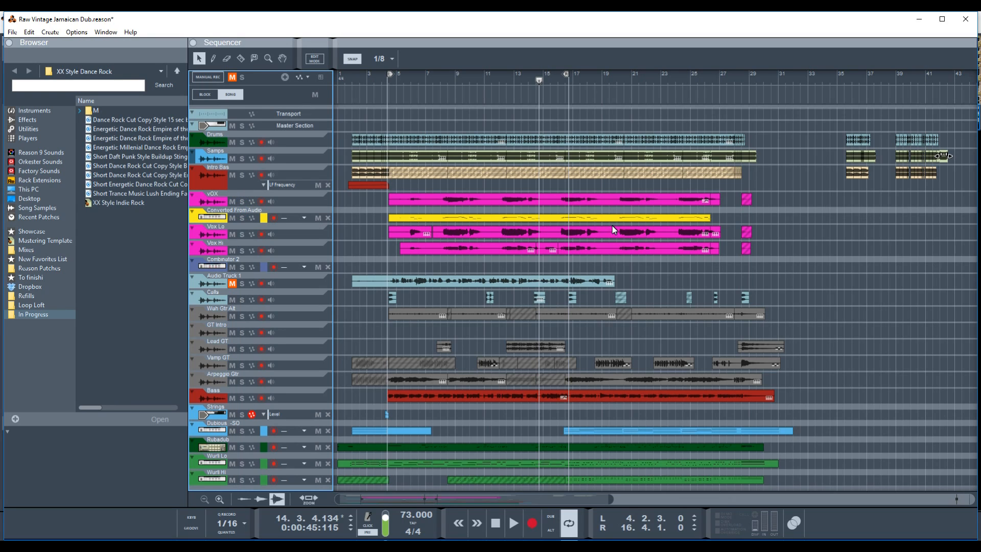
mouse_move(728, 77)
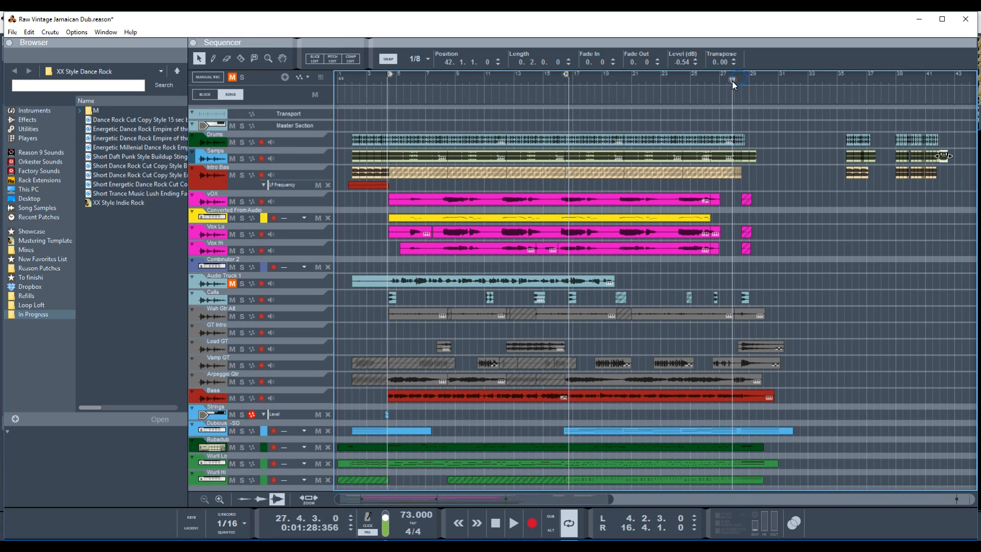
mouse_move(730, 91)
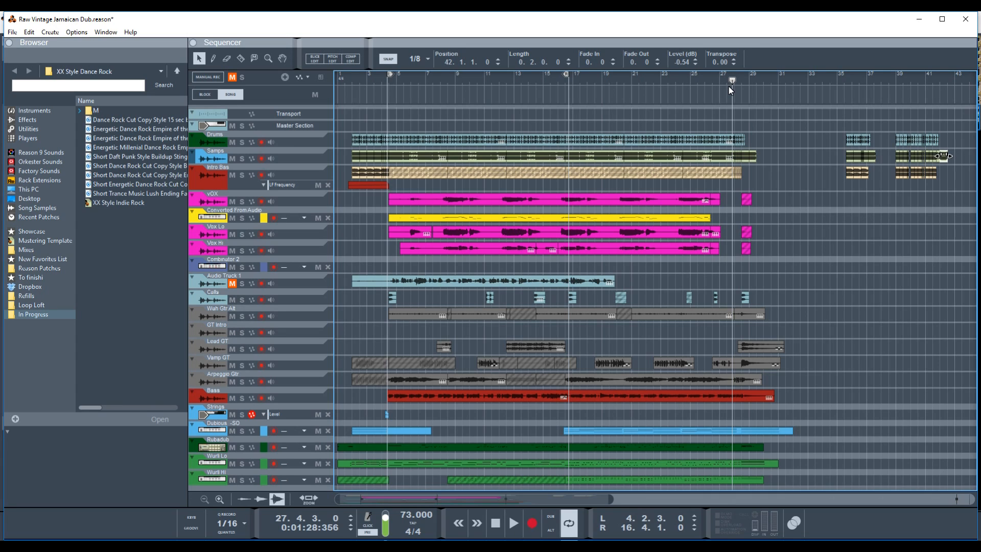
click(512, 522)
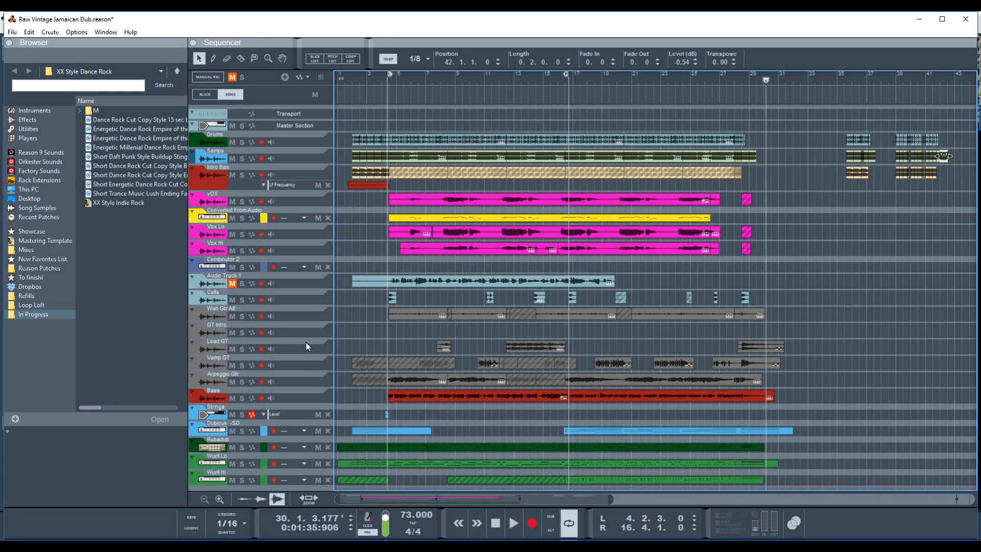
mouse_move(298, 355)
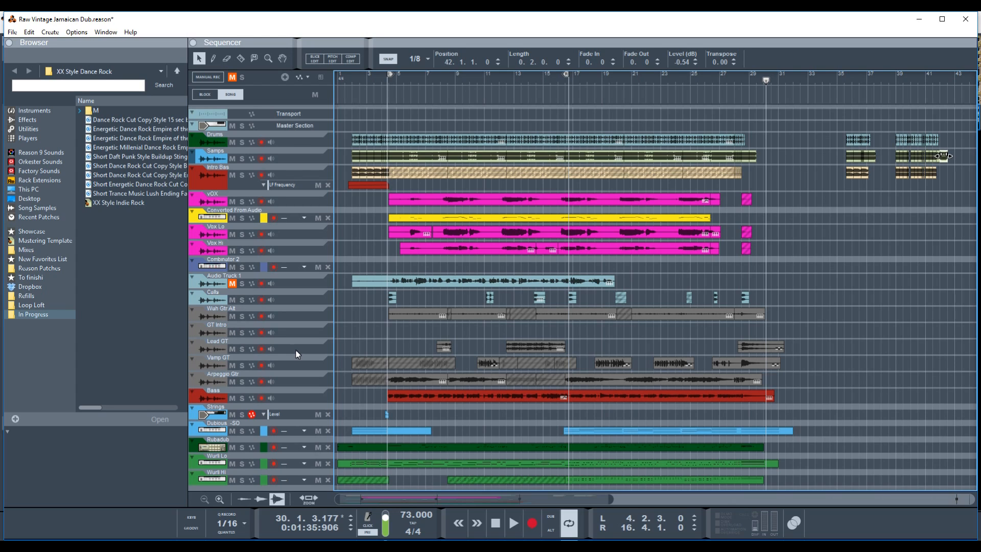
mouse_move(322, 214)
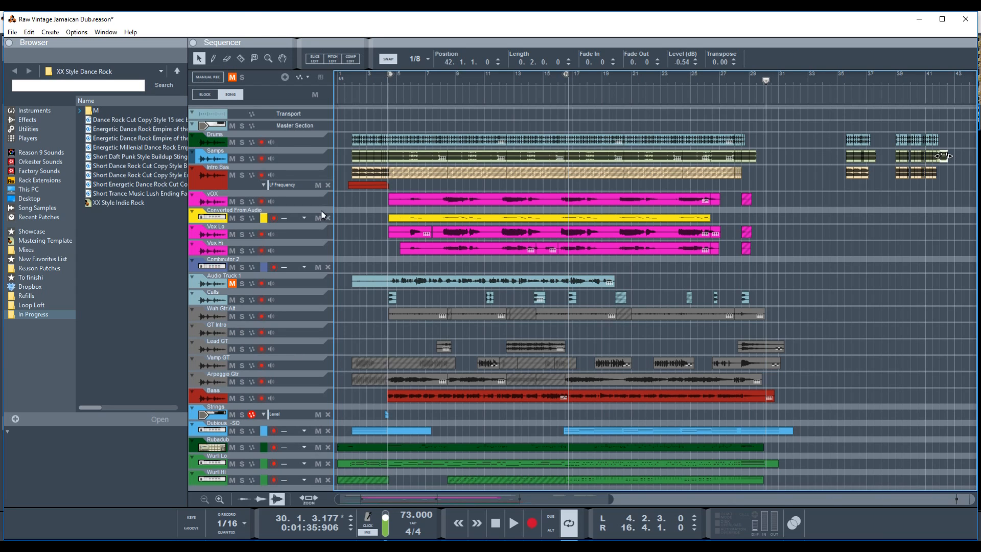
mouse_move(358, 208)
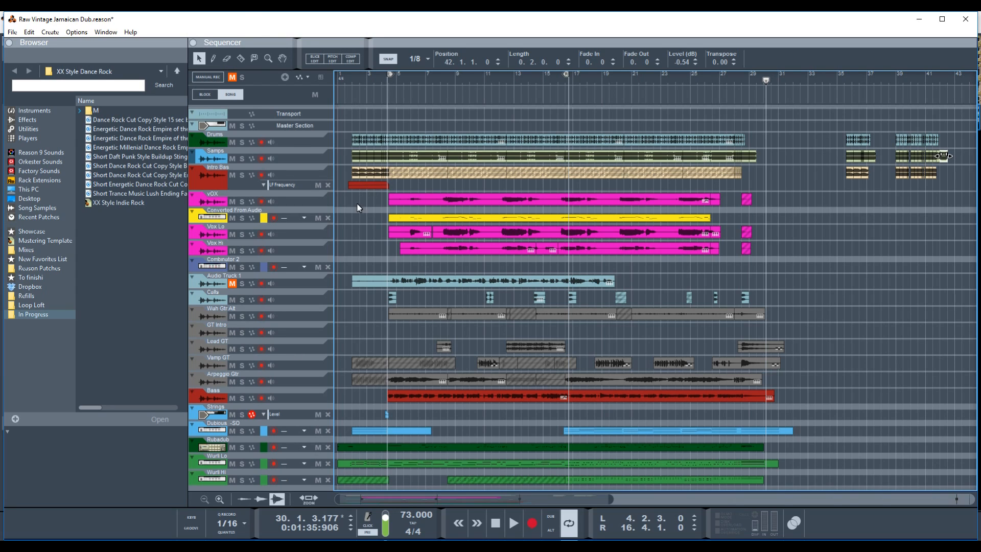
mouse_move(402, 169)
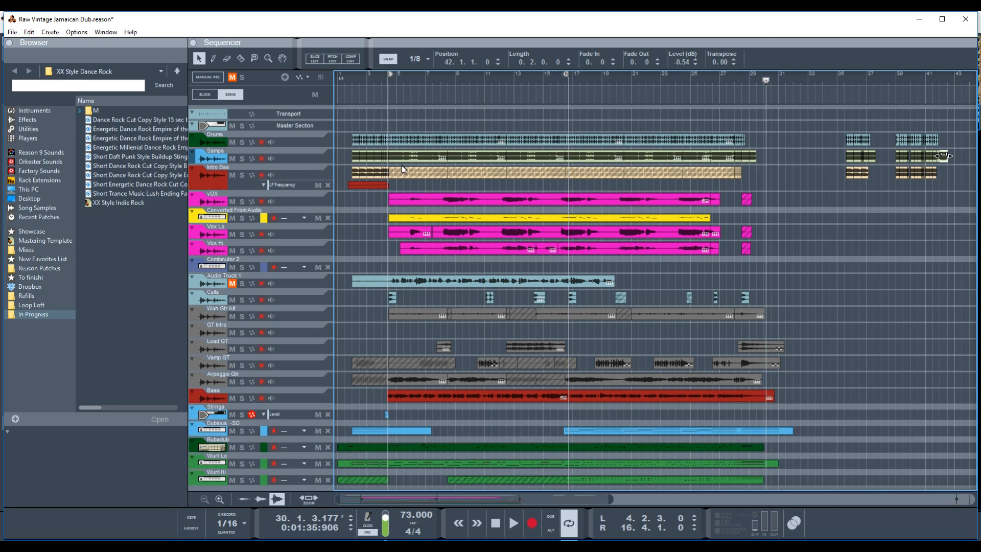
mouse_move(295, 223)
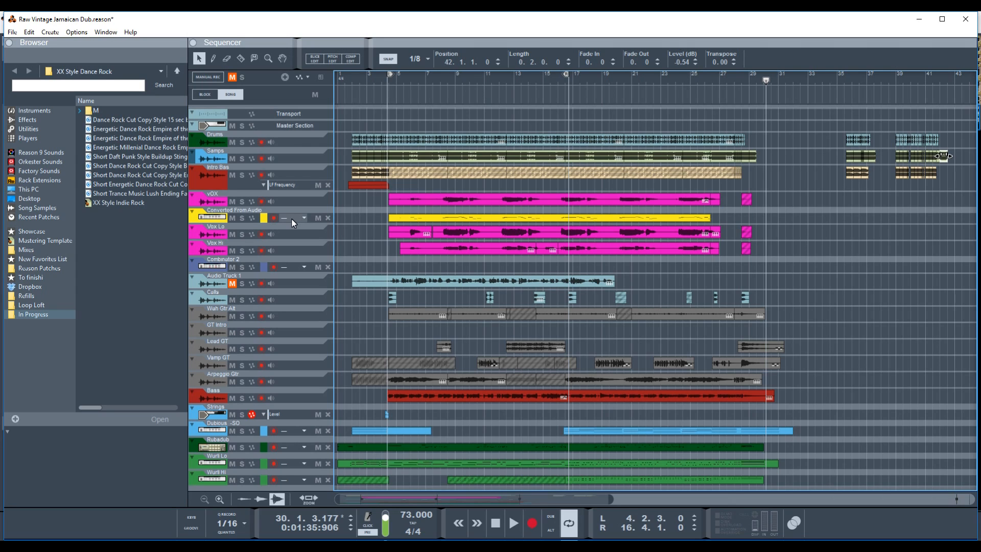
- Check the VOX clip's Stretch and Transpose Type, then bounce its audio to MIDI notes
click(441, 199)
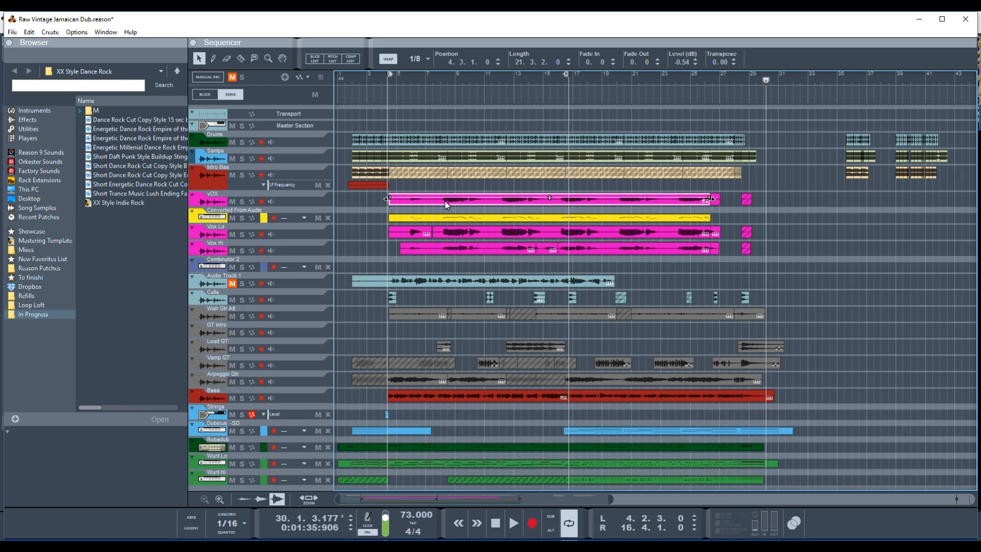
right_click(445, 204)
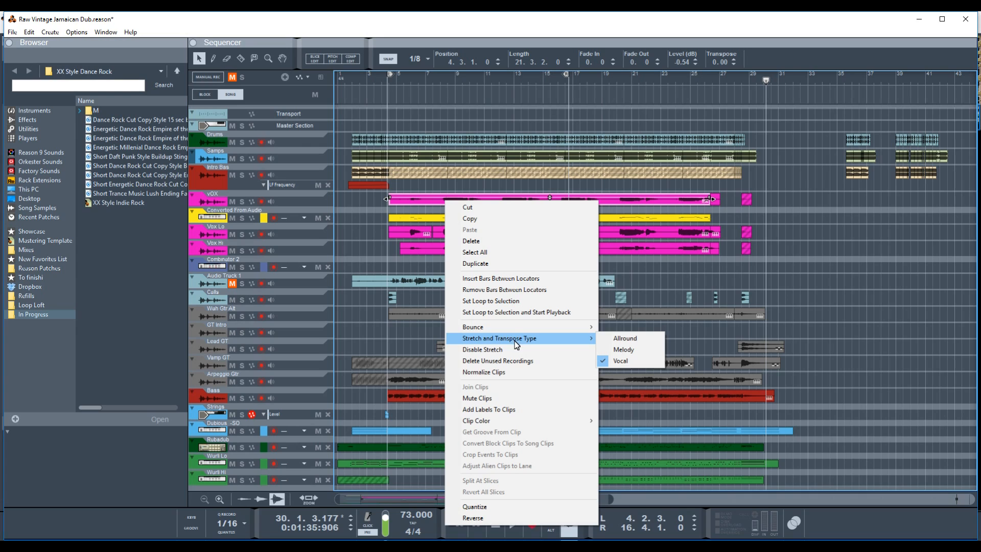
mouse_move(625, 338)
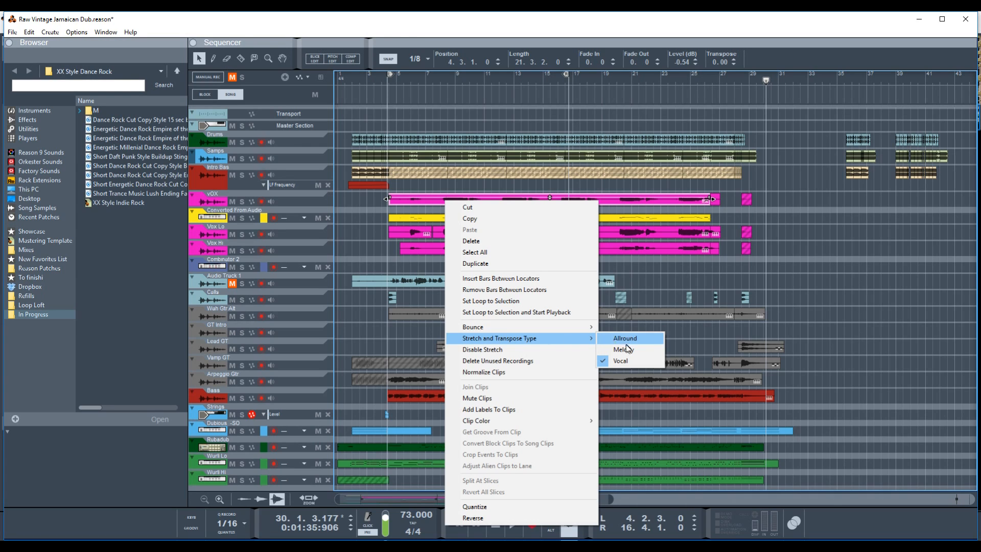
mouse_move(628, 360)
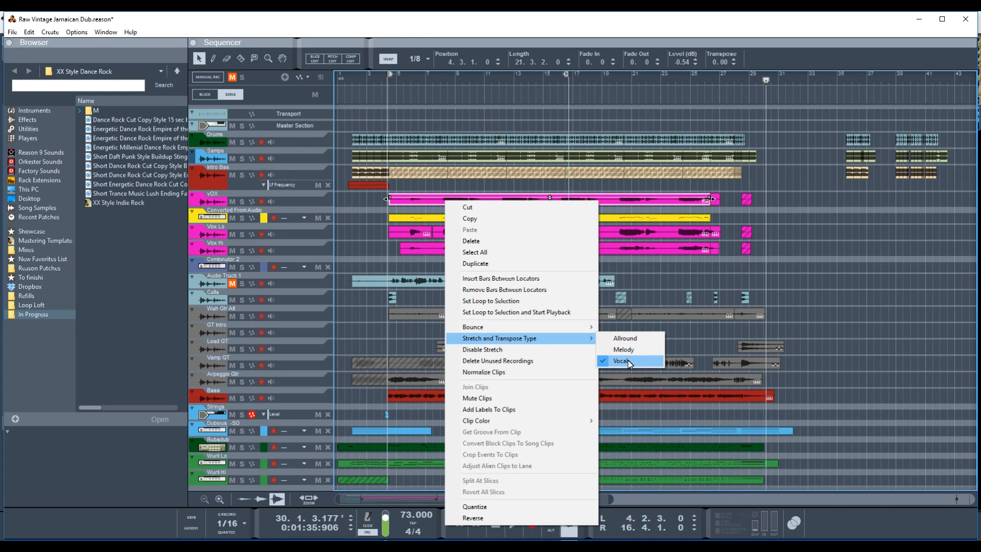
mouse_move(624, 349)
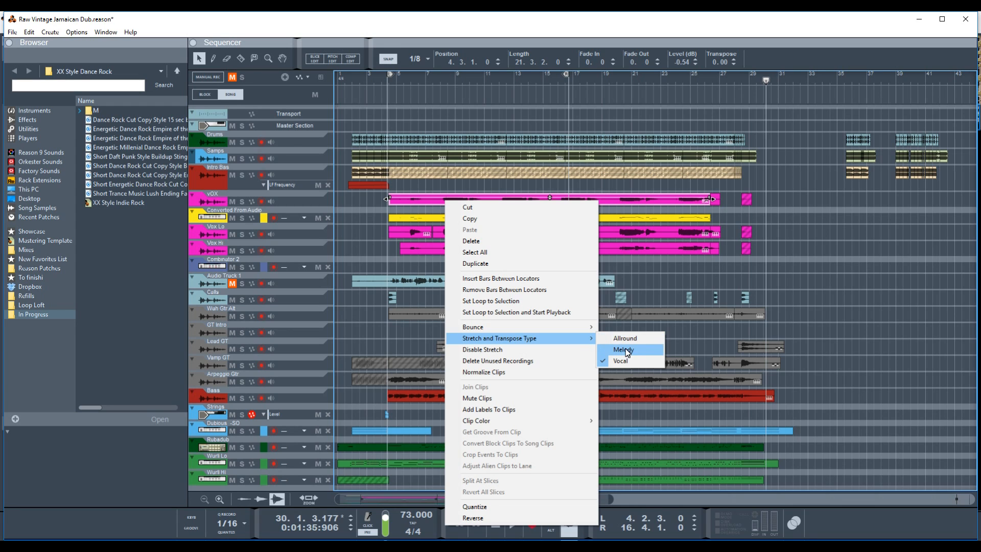
click(623, 350)
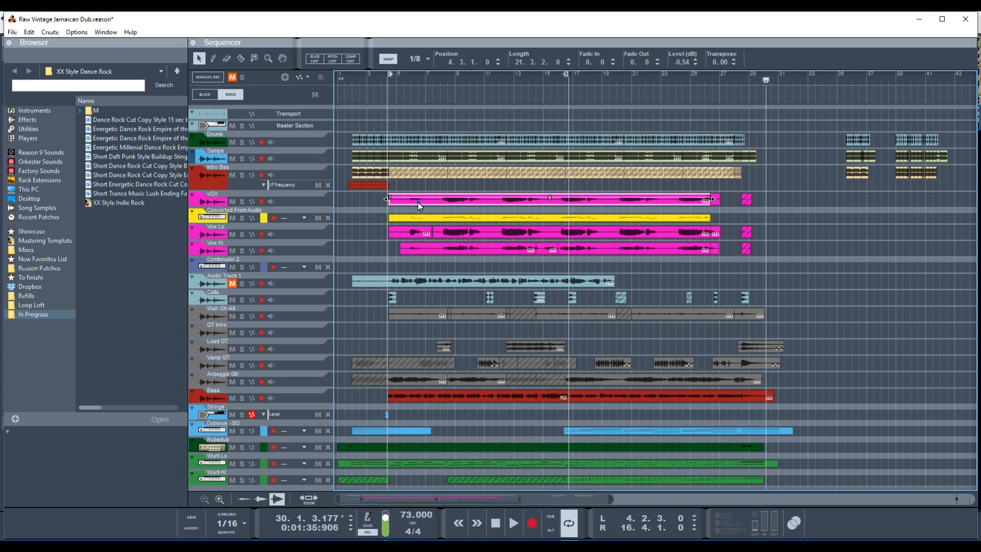
right_click(419, 206)
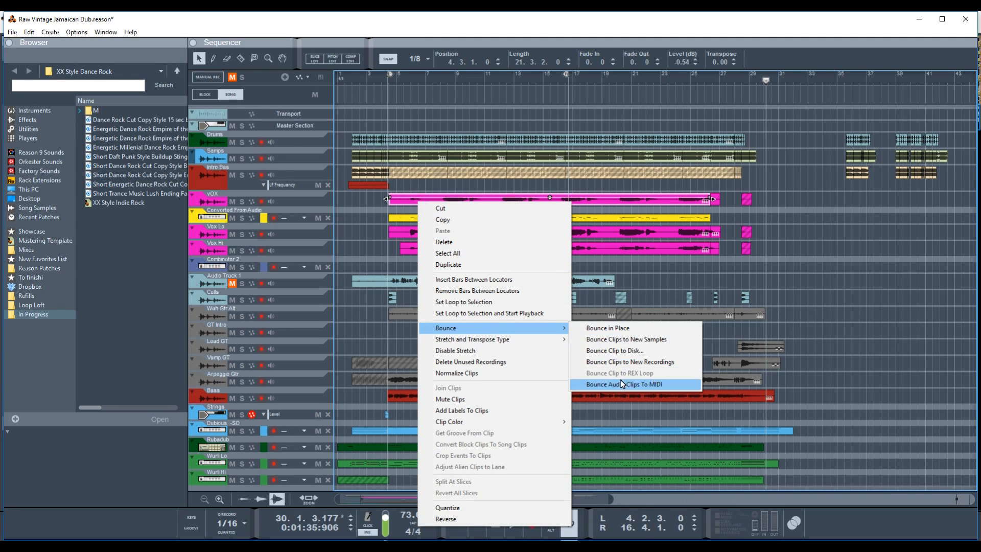
click(623, 385)
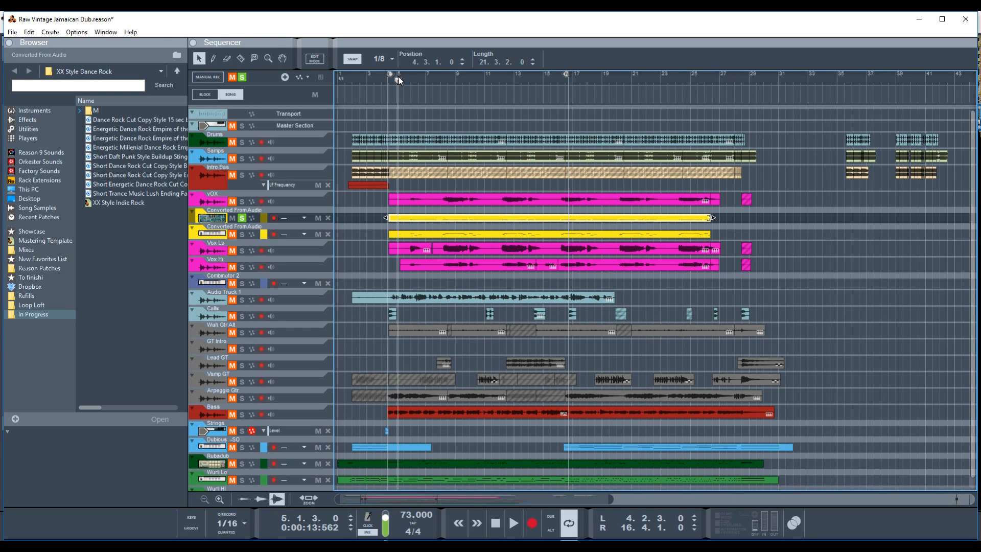
click(512, 522)
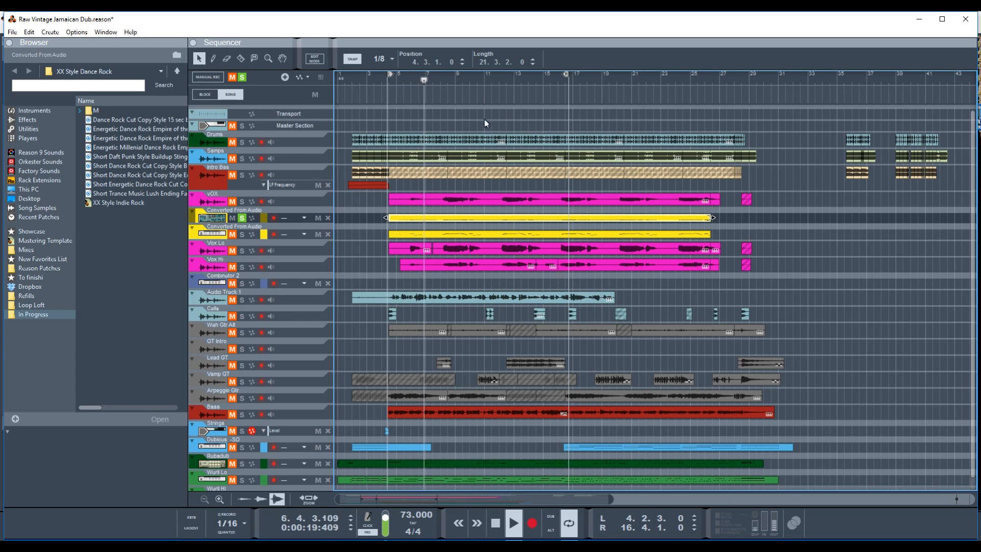
click(444, 80)
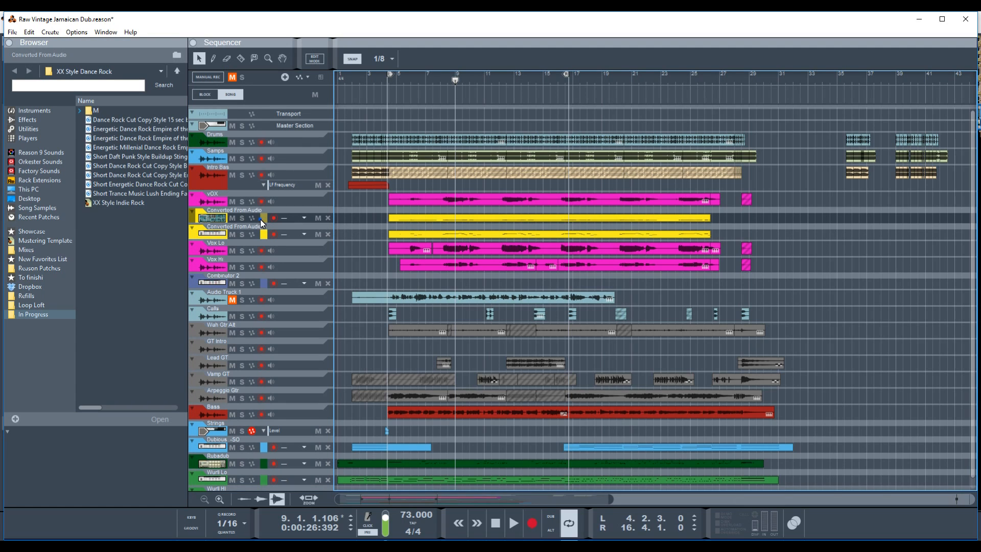
- Delete the new converted note track with its notes, confirming the warning, and reopen the VOX clip's actions
click(328, 217)
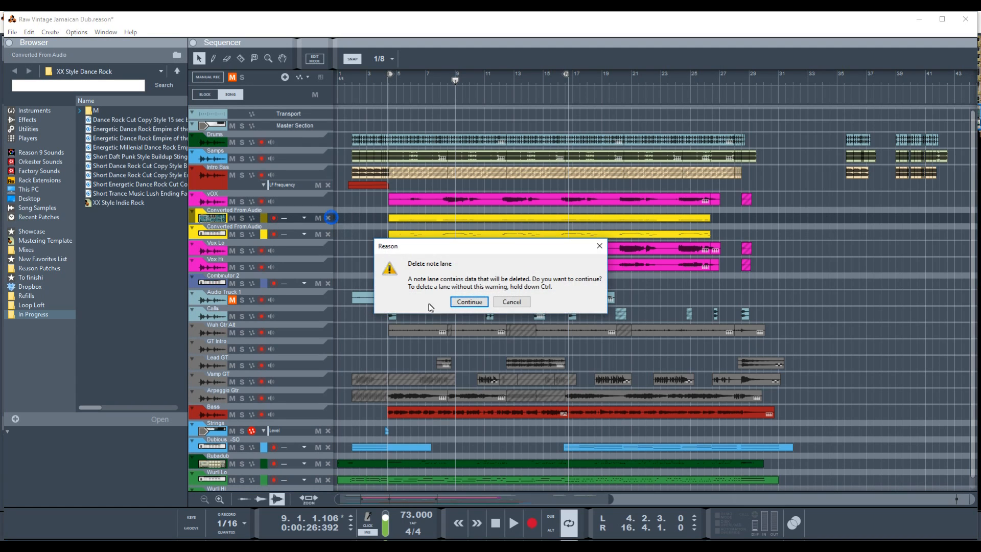
click(469, 302)
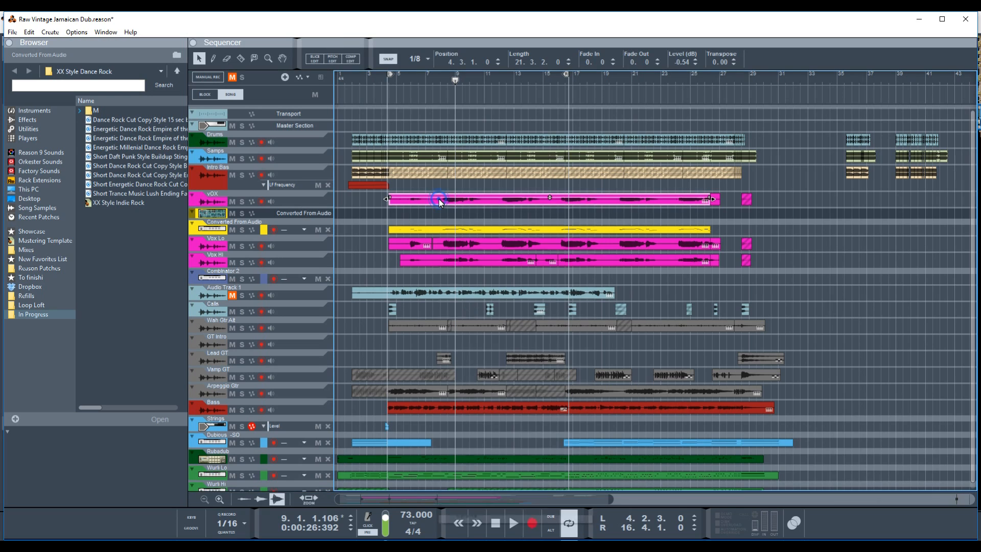
right_click(439, 201)
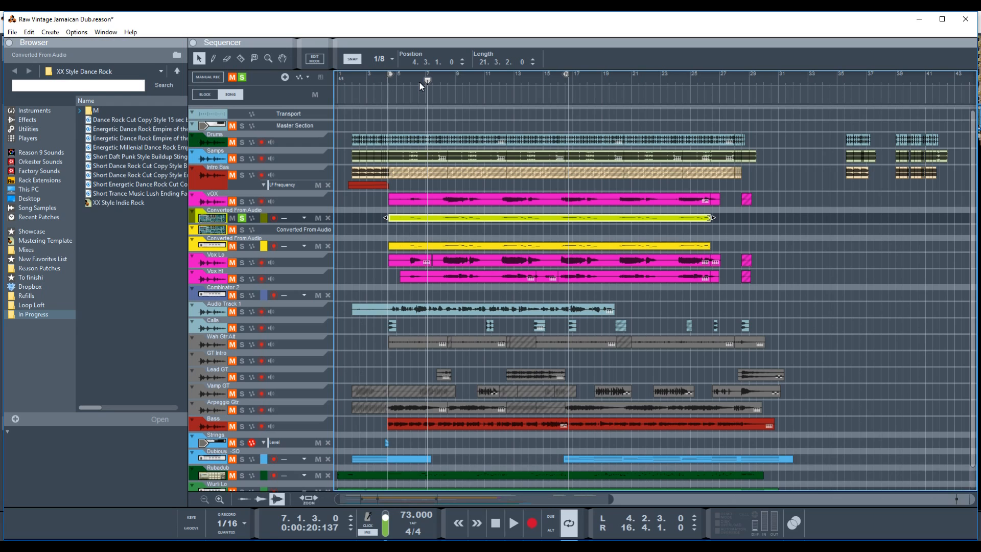
- Play from near the start of the converted notes, stop the song, and bring up the Window menu
click(512, 522)
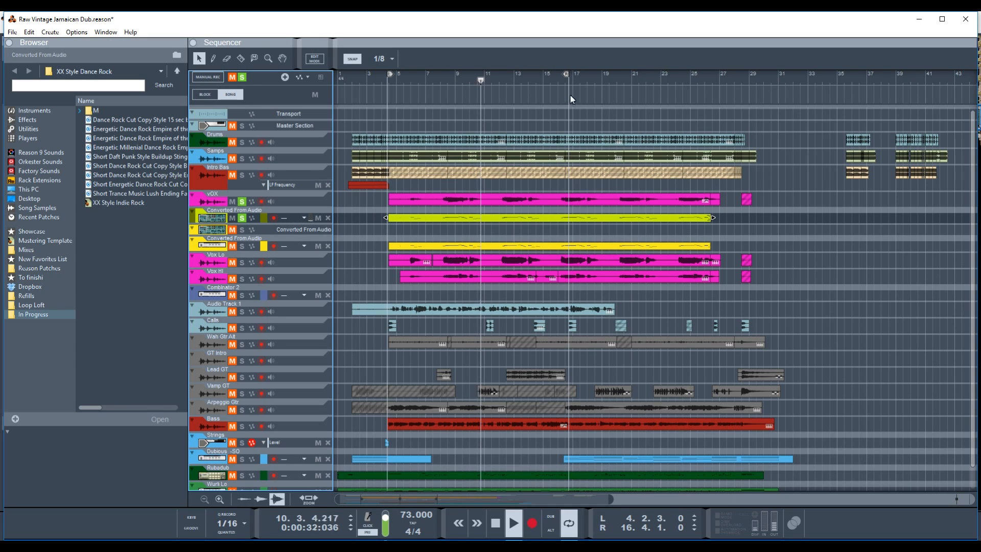
click(512, 522)
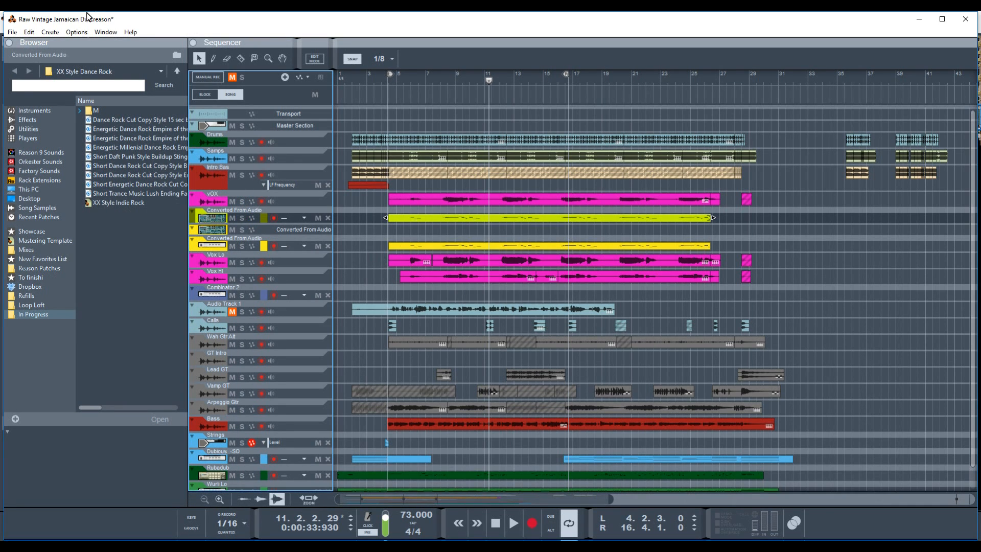
click(105, 32)
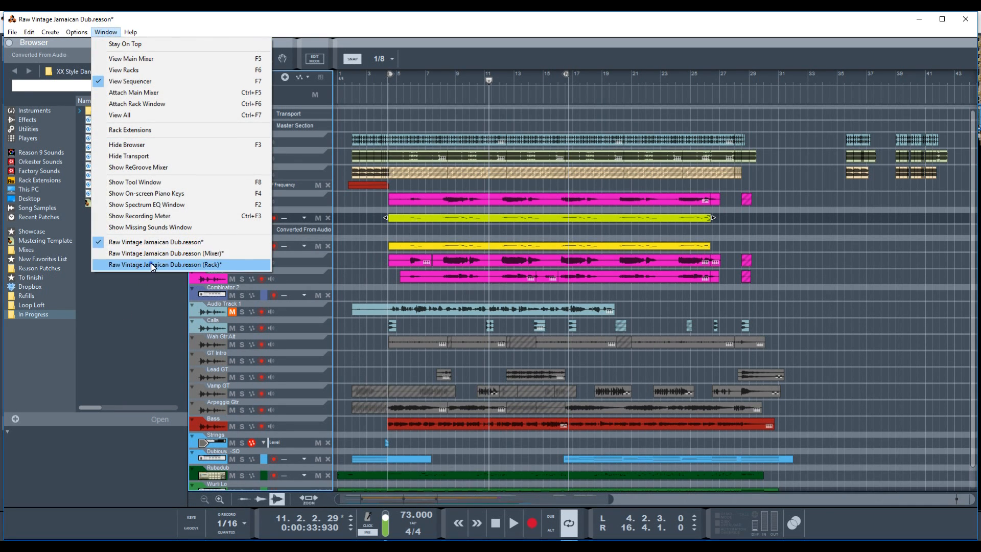
- Show the rack and load Mallets Mix -SO.cmb from Plucks & Mallets onto the first converted Subtractor
click(166, 264)
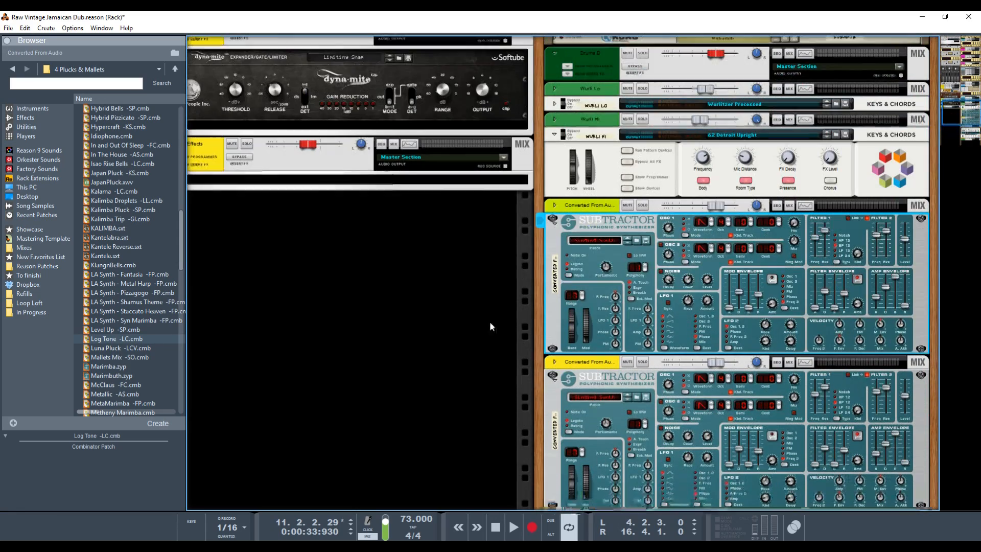
scroll(down, 3)
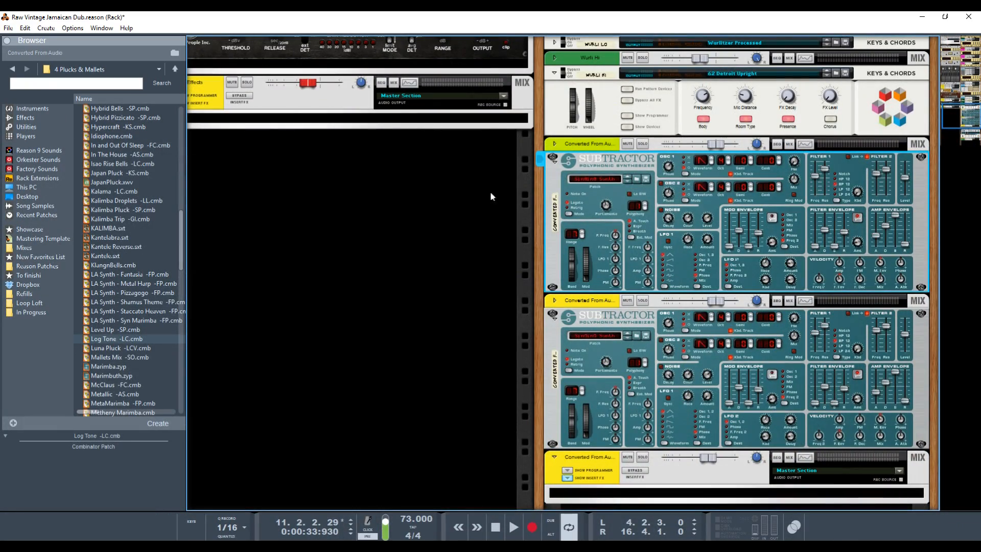
click(117, 339)
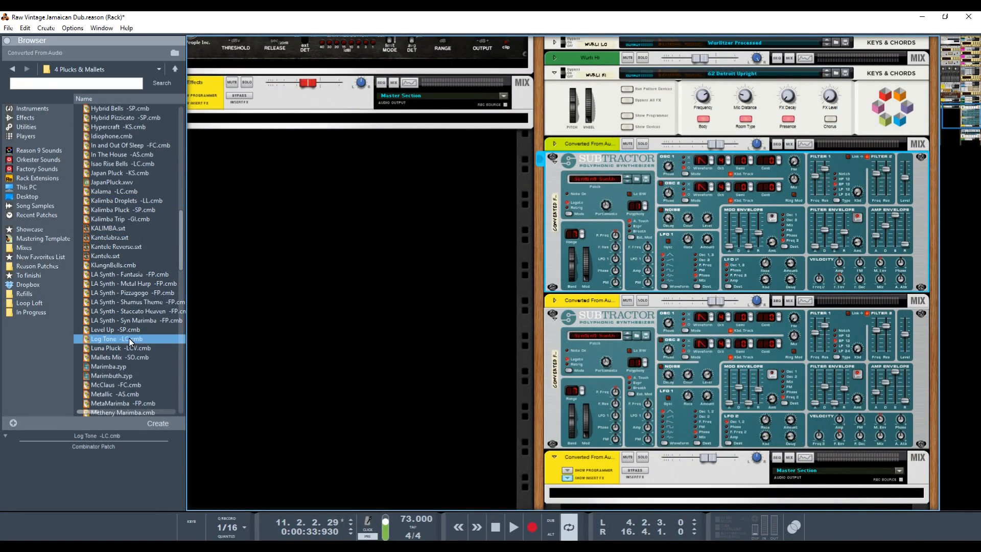
click(118, 357)
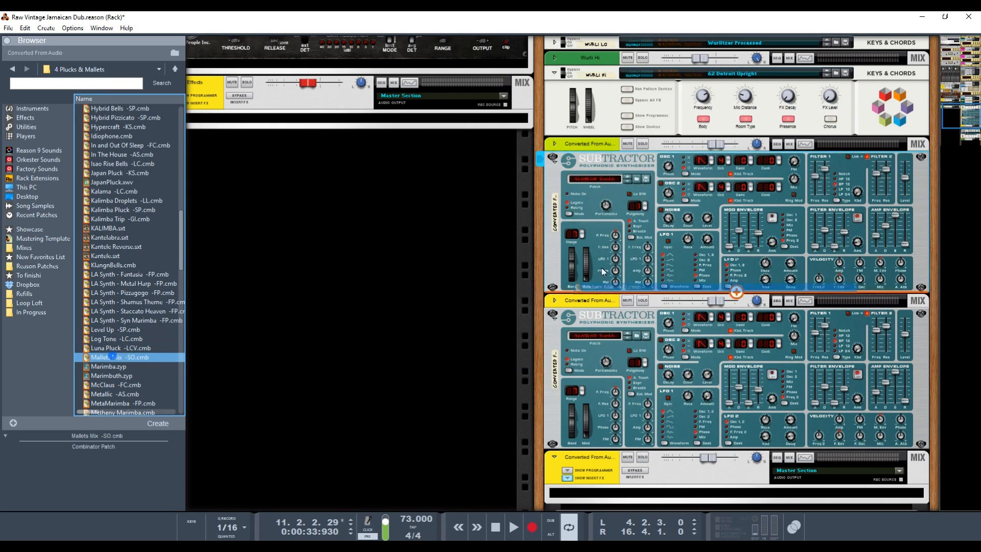
double_click(119, 357)
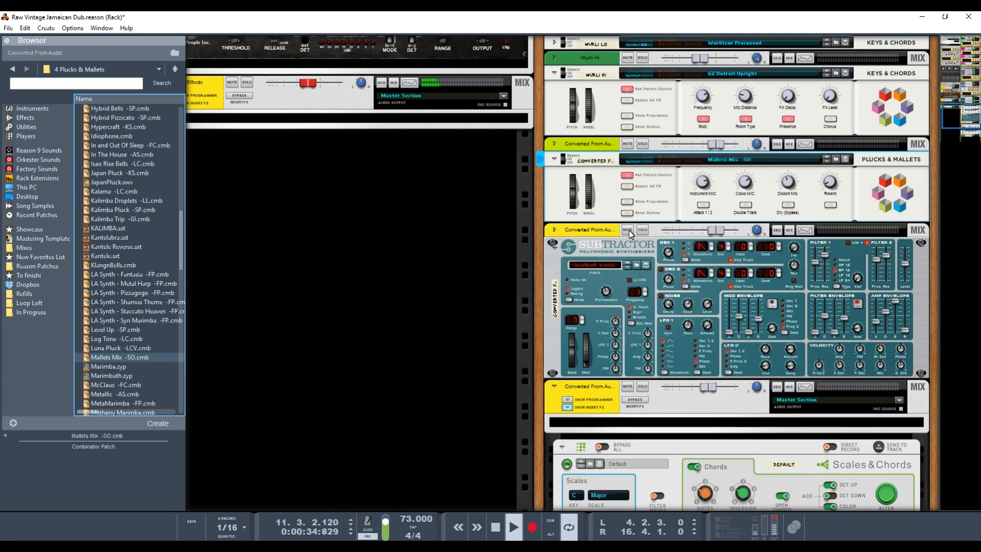
- Select the remaining converted Subtractor, then the Mallets Mix instrument in the rack
click(627, 230)
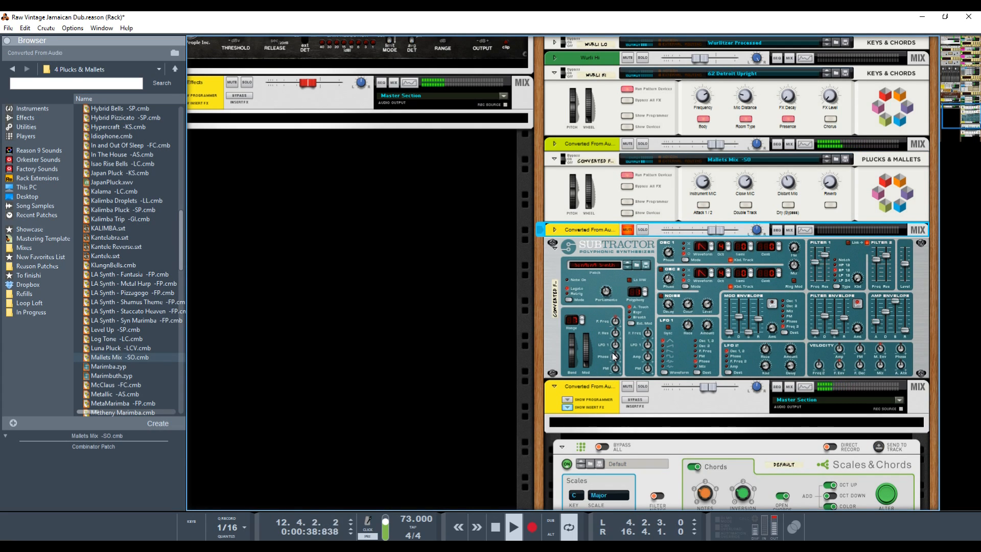
click(627, 230)
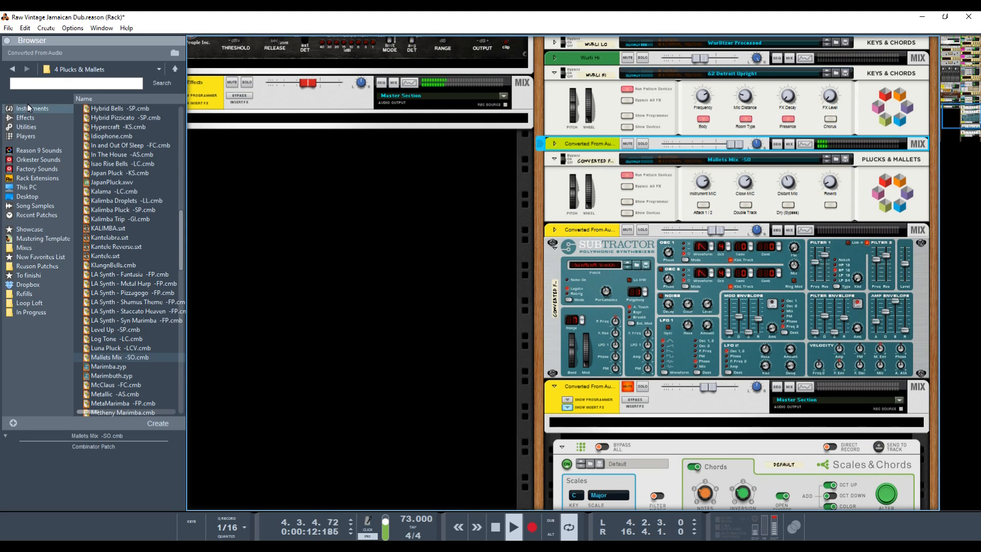
- Insert a Scales & Chords player from the Players browser above the Mallets Mix combinator
click(27, 136)
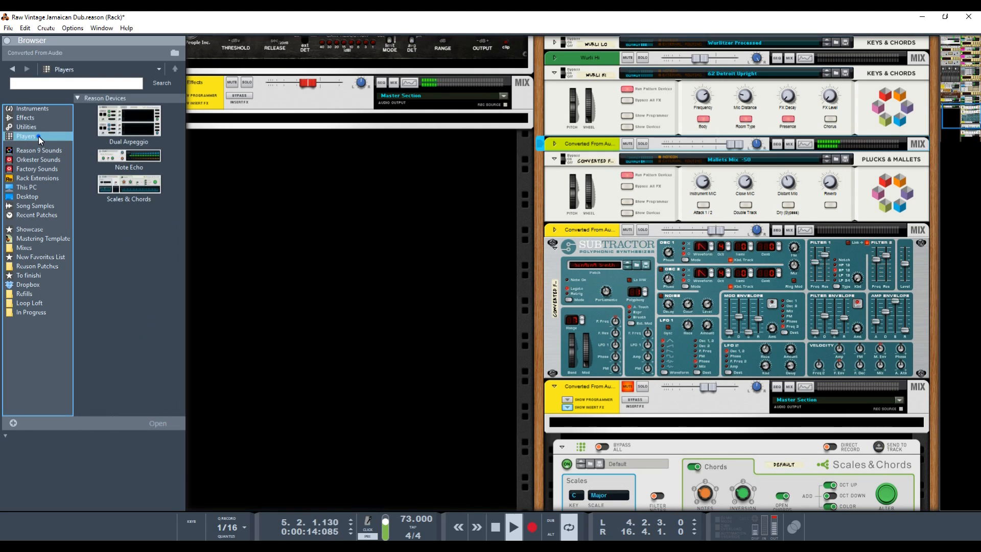
click(128, 184)
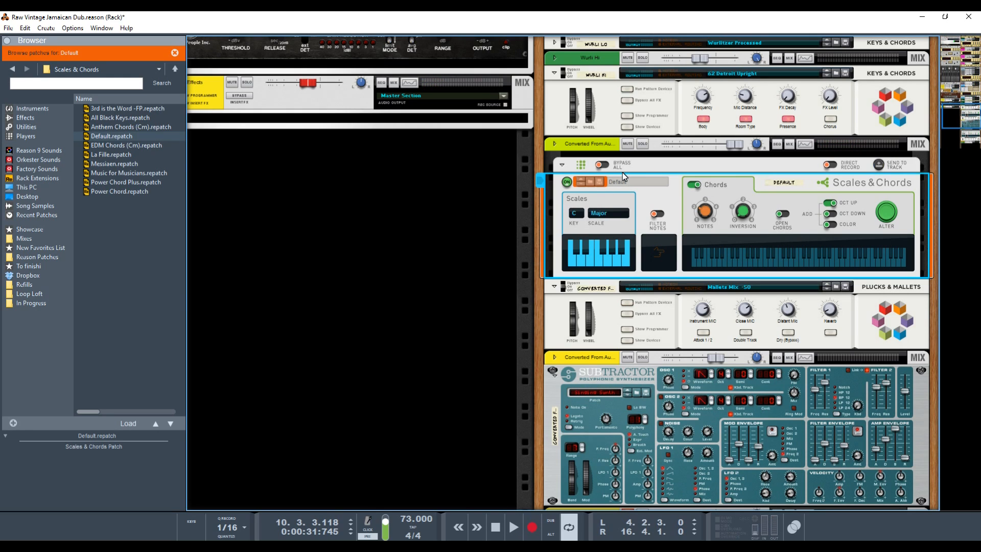
mouse_move(600, 159)
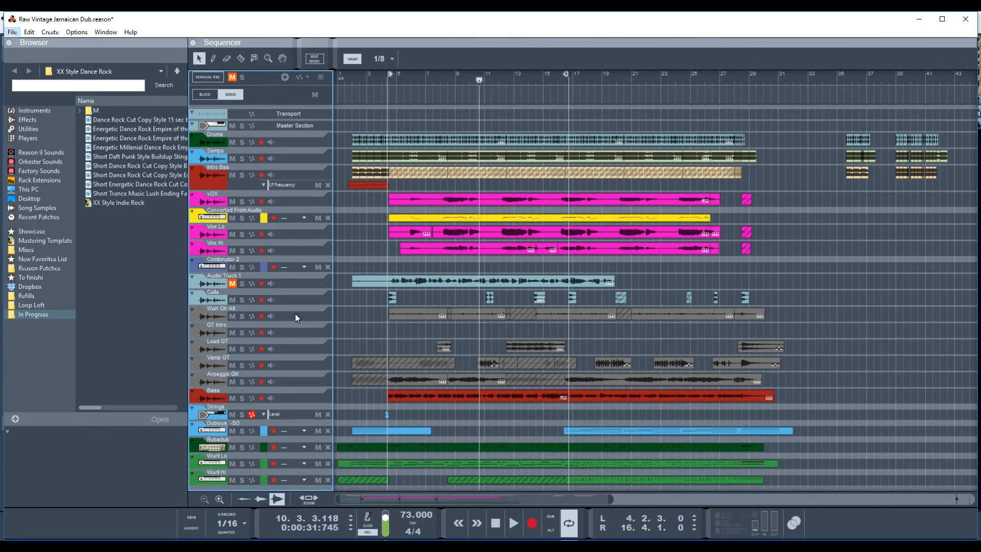
mouse_move(423, 387)
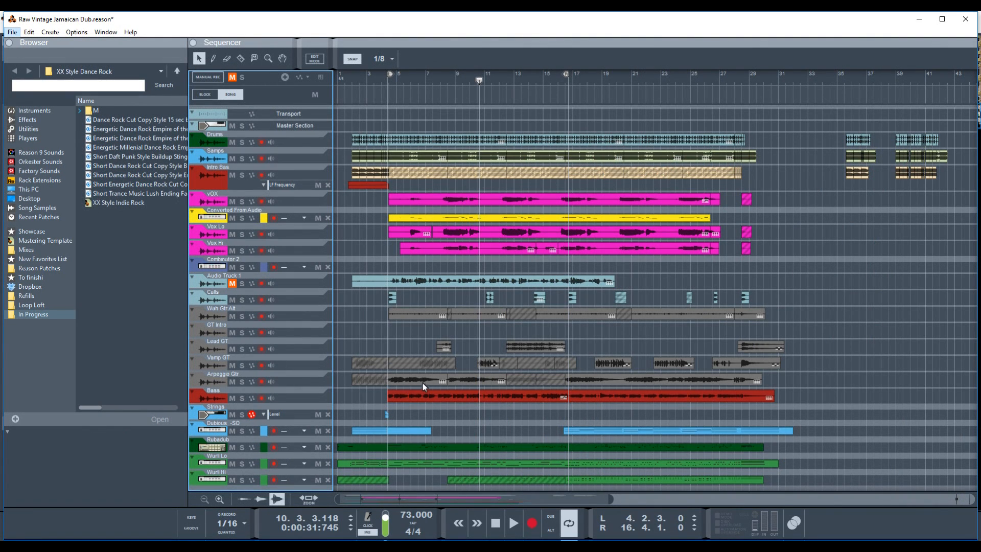
- Solo Arpeggio Gtr, keep its first clip's Allround stretch type, and bounce the clip to MIDI notes
click(416, 378)
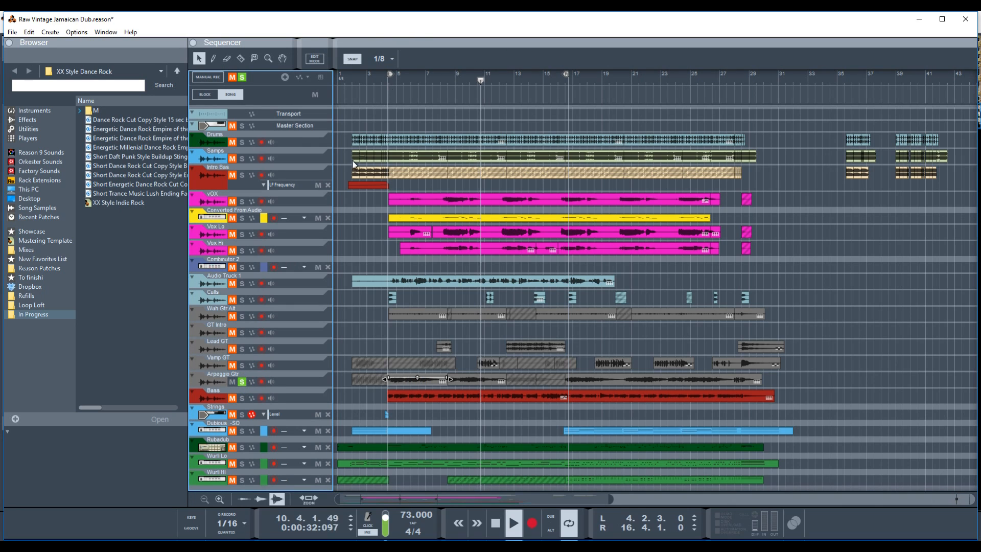
click(416, 379)
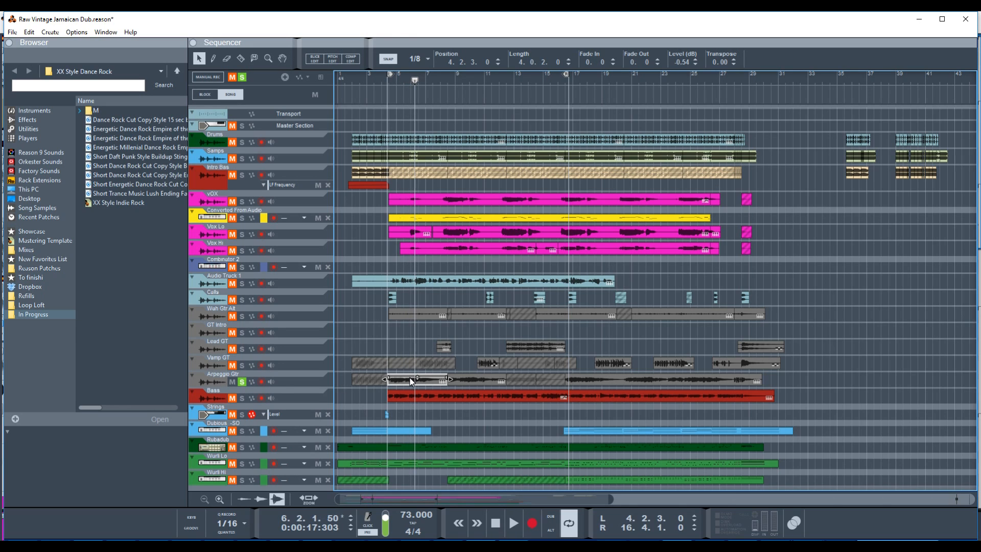
right_click(411, 380)
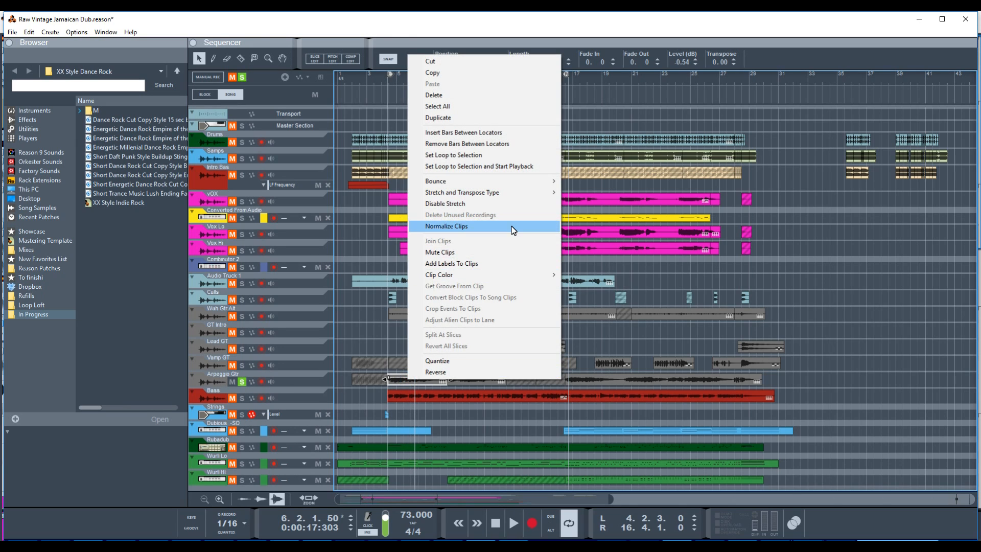
mouse_move(462, 192)
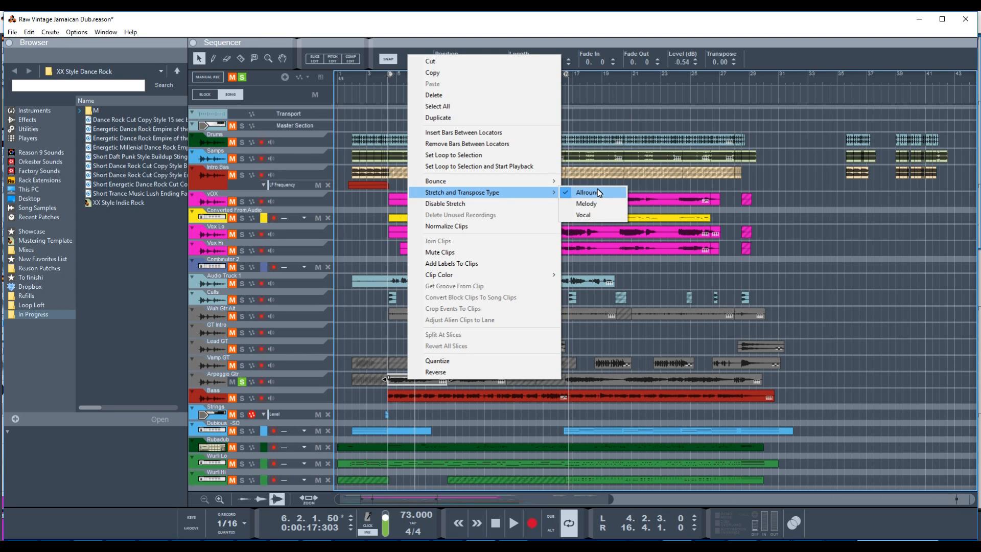
click(587, 192)
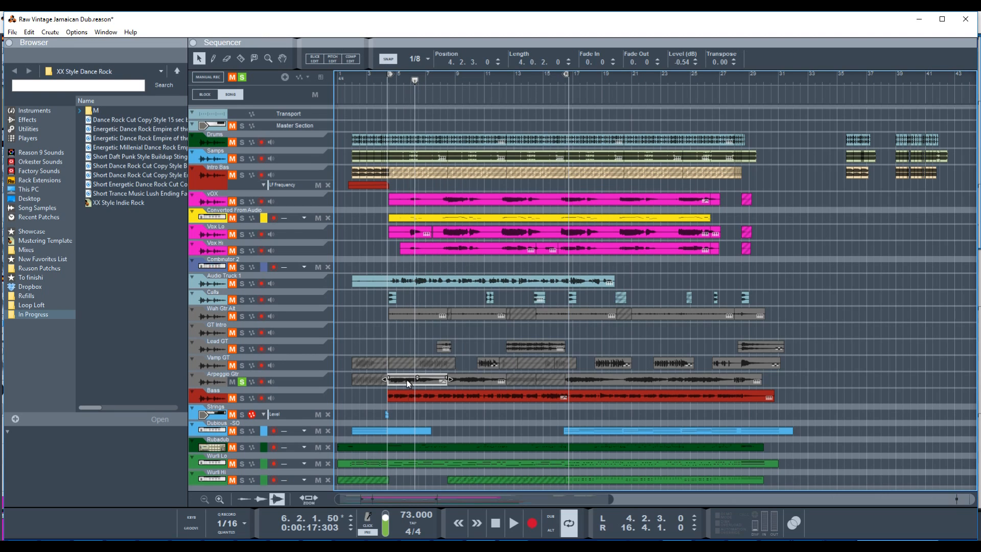
right_click(407, 382)
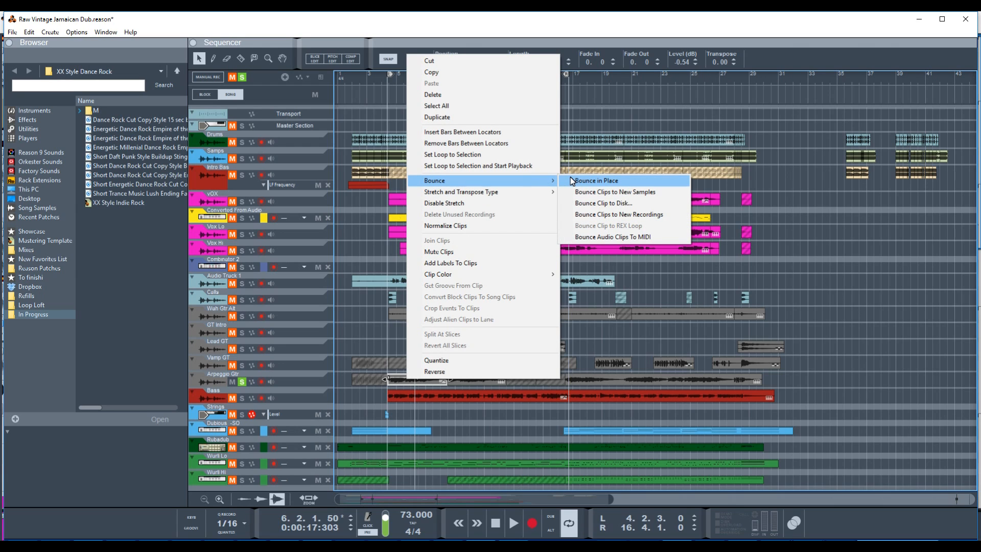
mouse_move(619, 213)
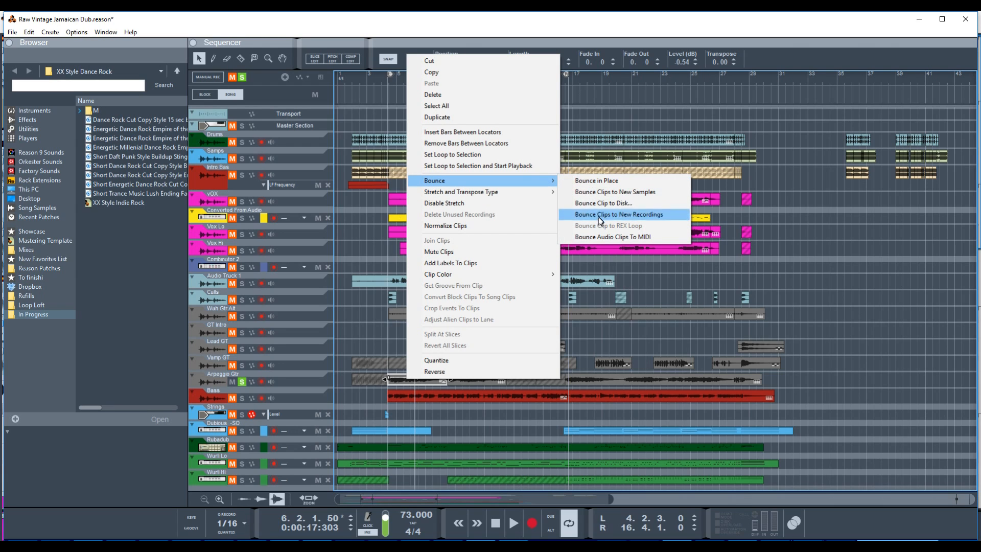
click(619, 214)
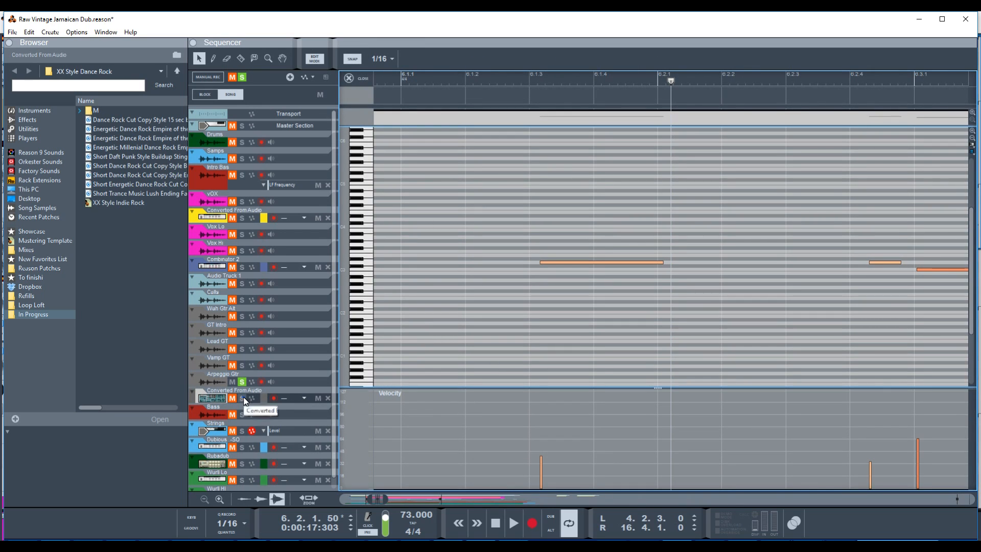
- Close Edit Mode to return to the sequencer's arrangement view with the guitar-derived note clip
click(512, 522)
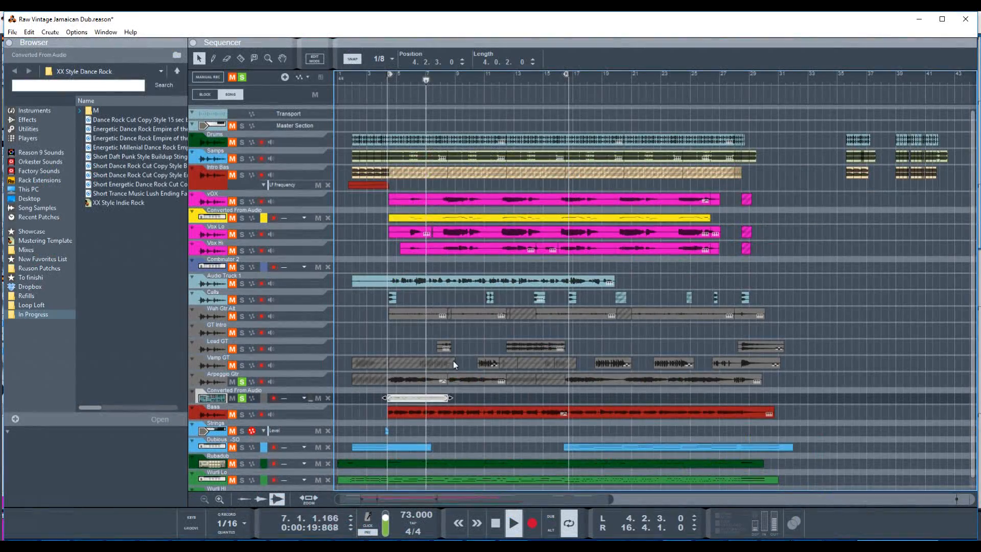
- Delete the converted track's note lane and its notes, confirming the warning dialog
right_click(454, 365)
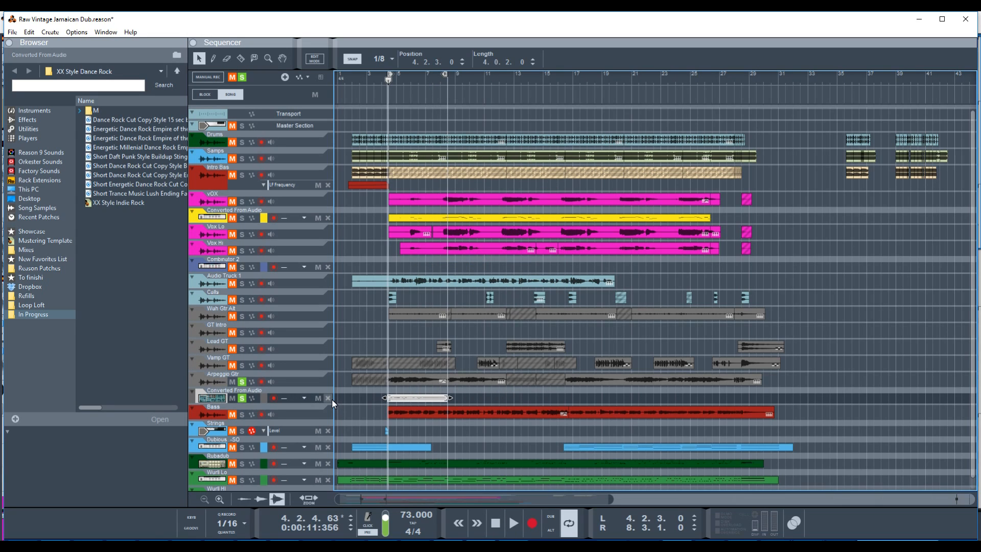
mouse_move(401, 403)
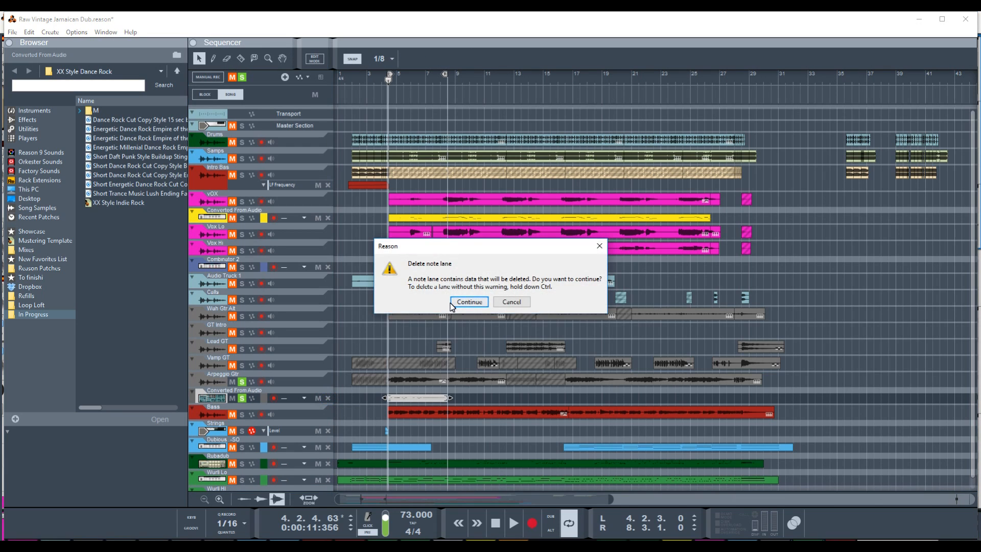
click(468, 302)
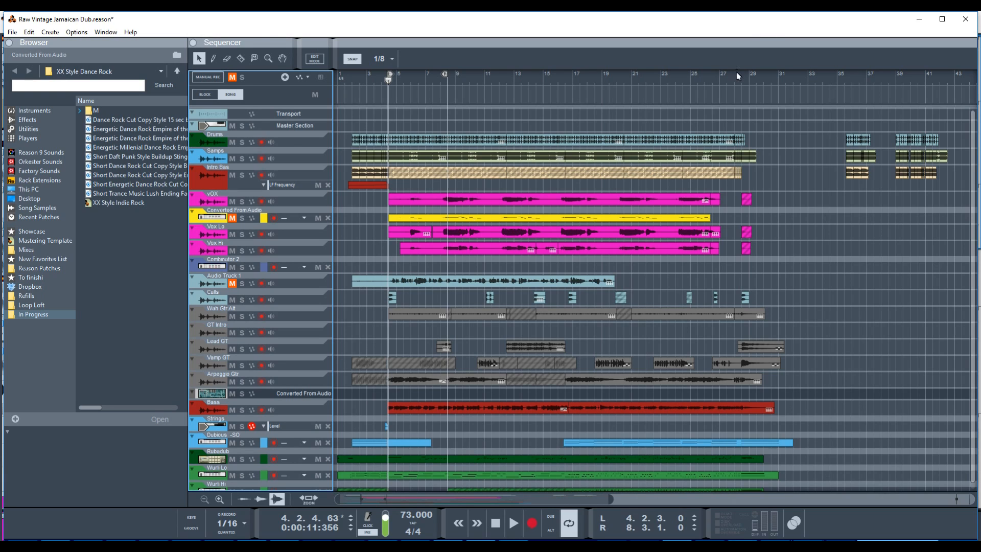
- Move the song position to bar 28 and select the end of the Samps clip
click(738, 80)
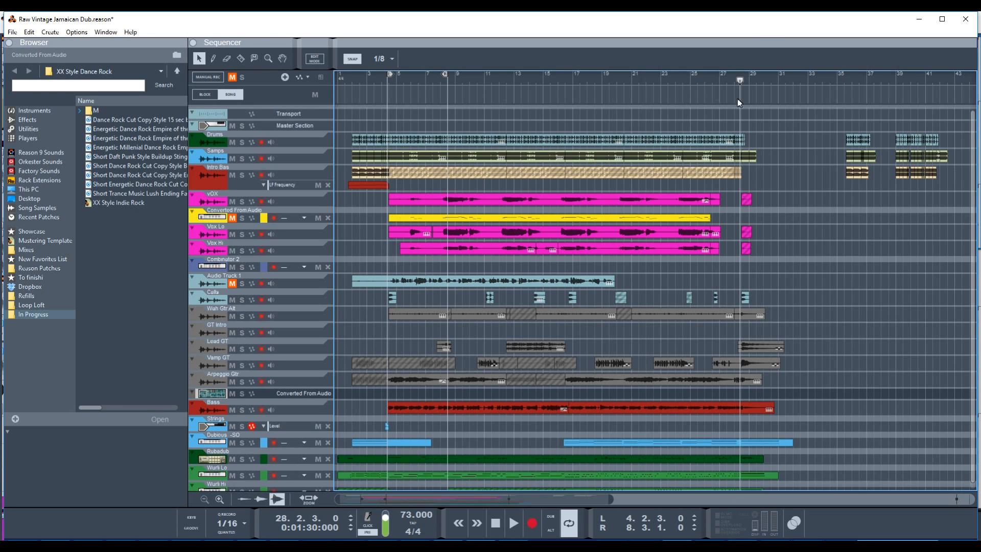
mouse_move(722, 166)
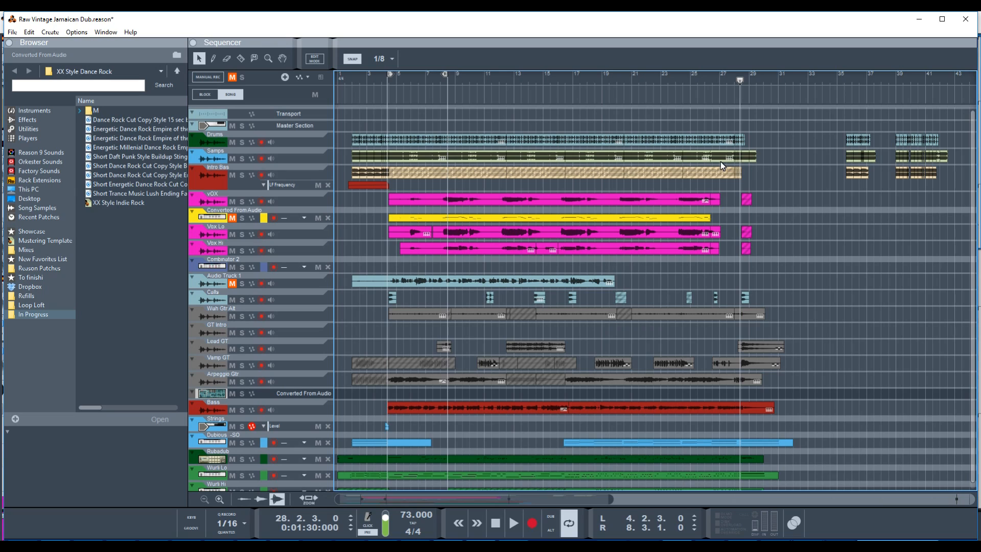
mouse_move(755, 159)
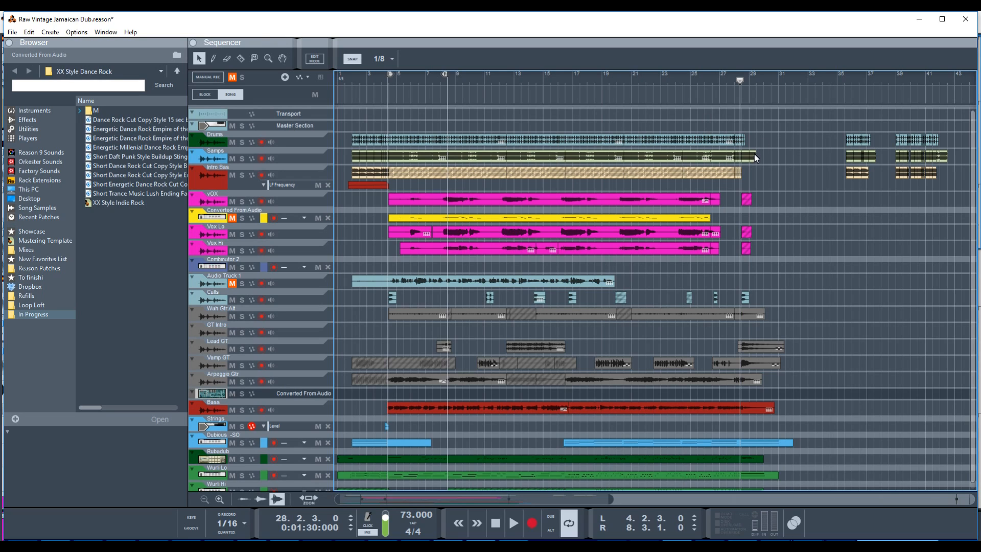
mouse_move(752, 160)
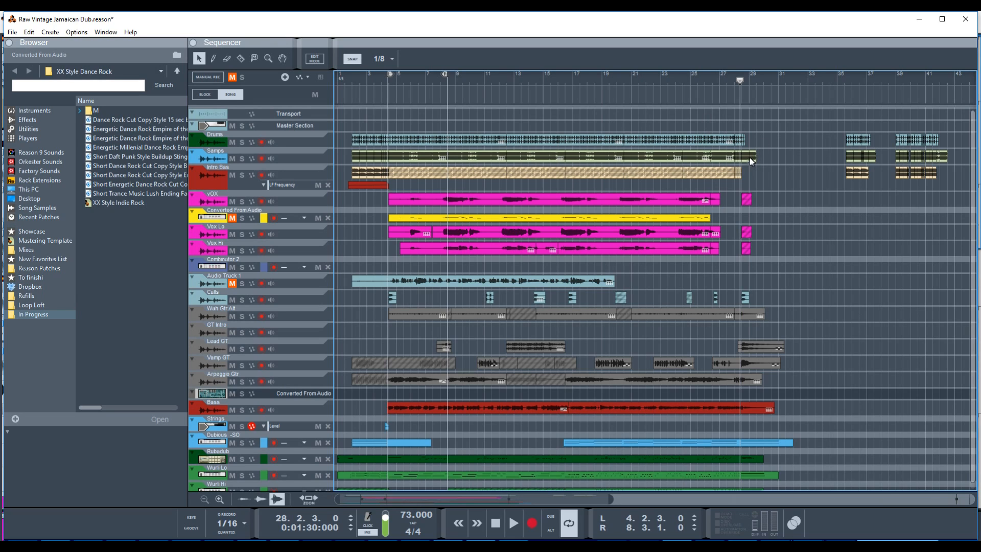
mouse_move(755, 158)
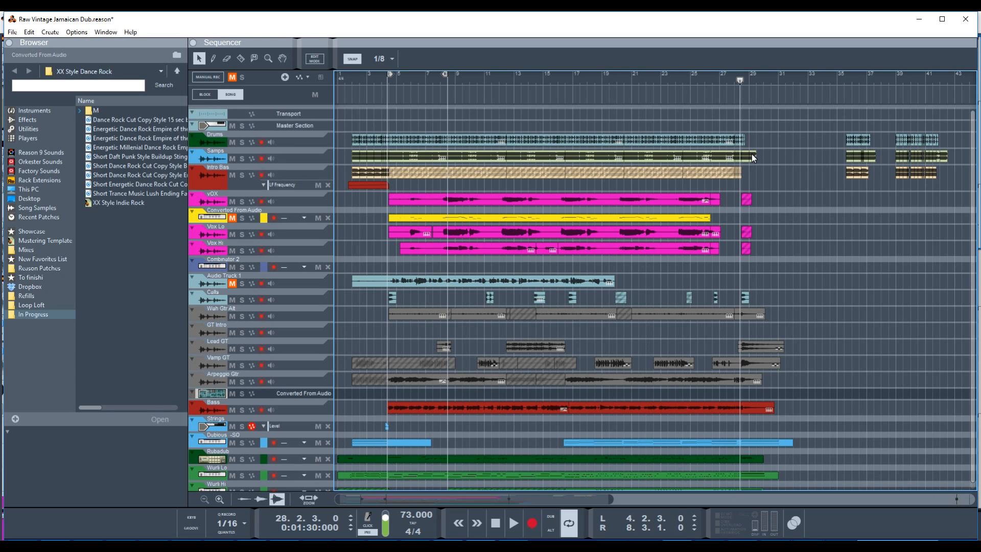
click(512, 523)
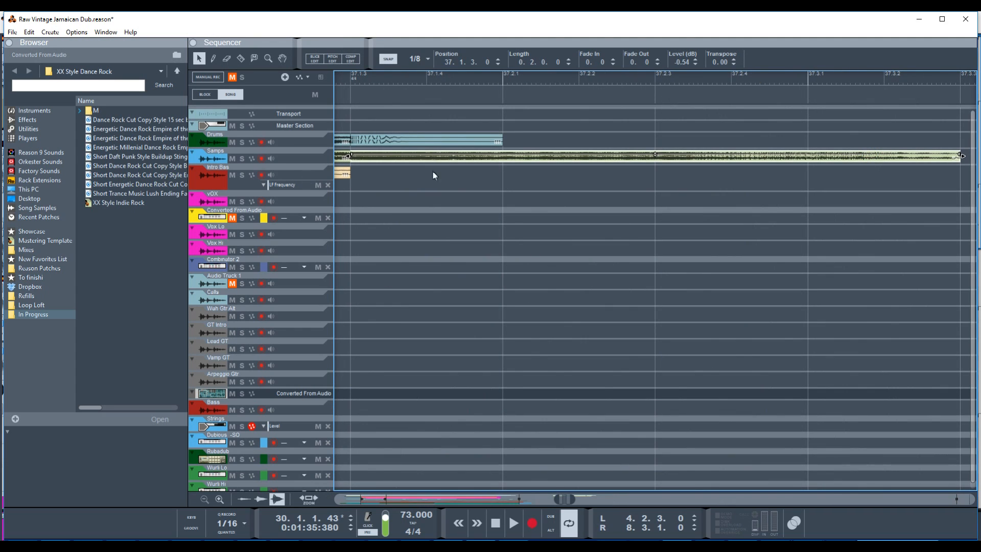
mouse_move(576, 206)
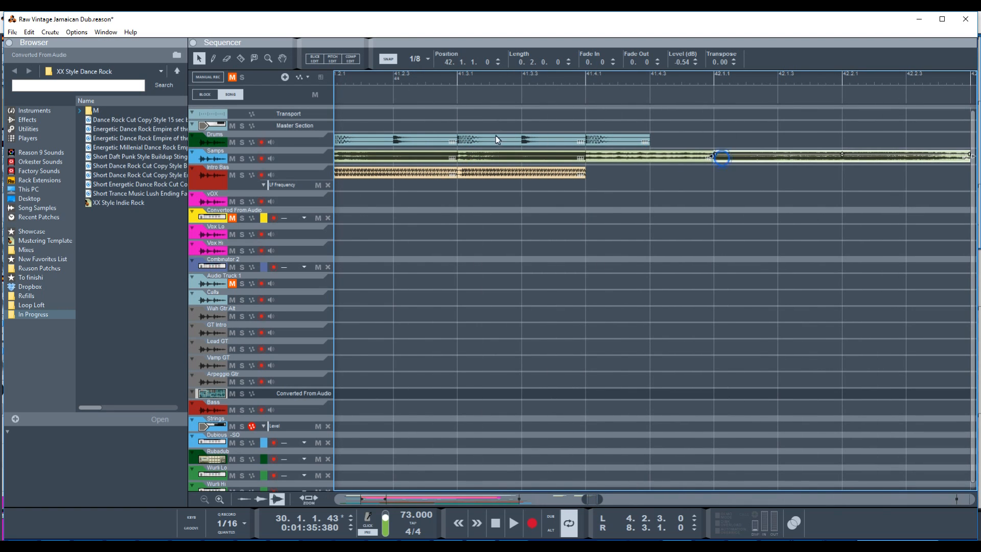
- Select the Samps clip near its end and razor-cut it at 42.2 to split off the last beat
click(512, 523)
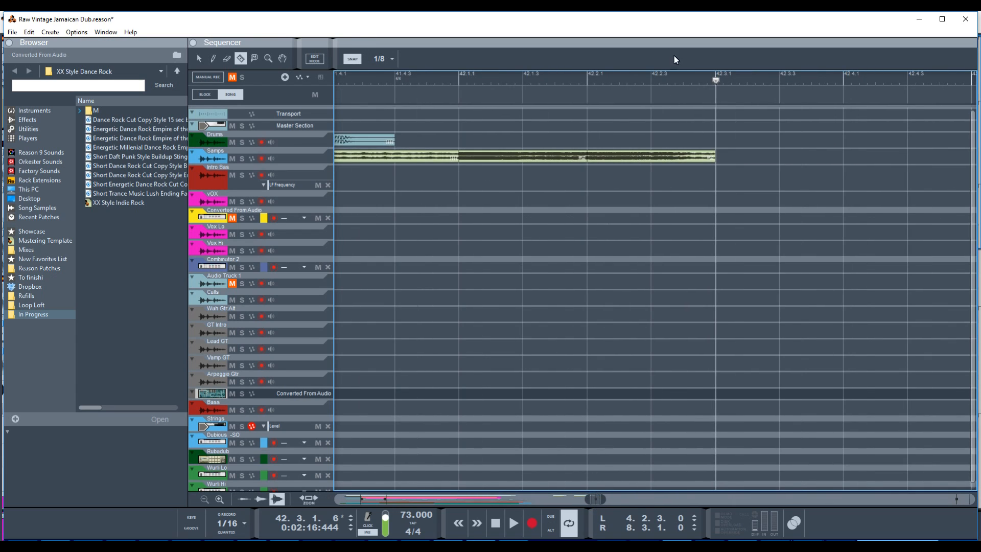
click(459, 81)
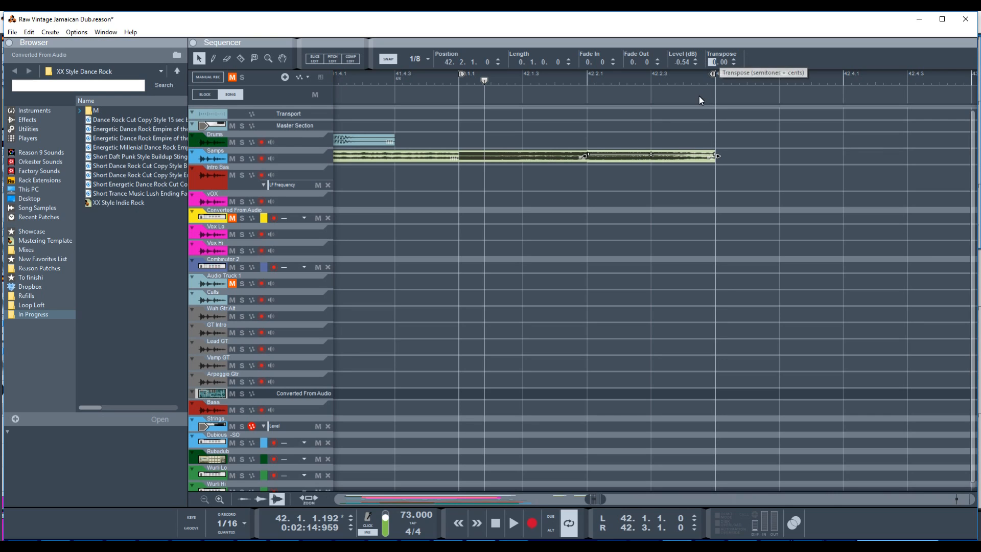
mouse_move(702, 100)
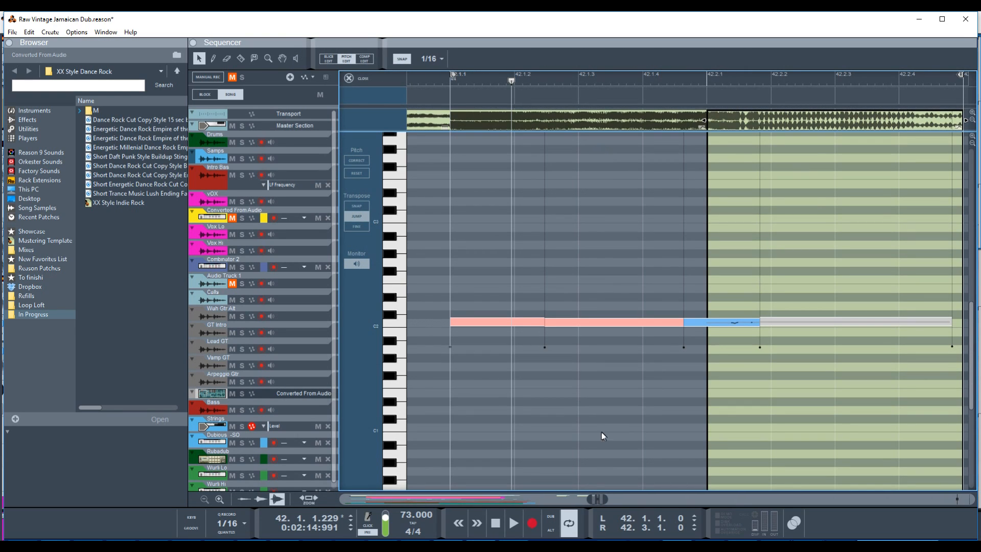
mouse_move(716, 330)
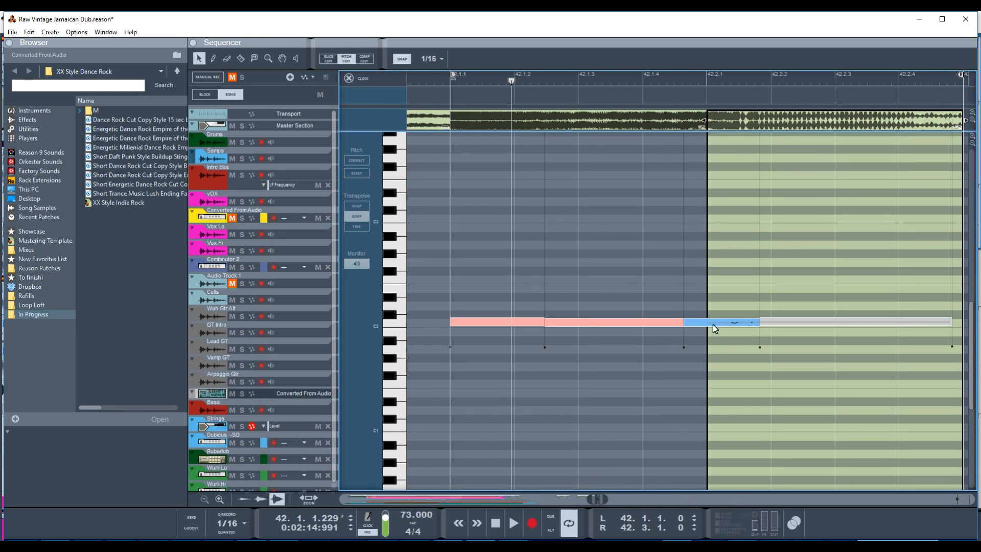
- Lower the final slice's note from C2 to C1 with 100% drift and 100% gliding transition
click(719, 322)
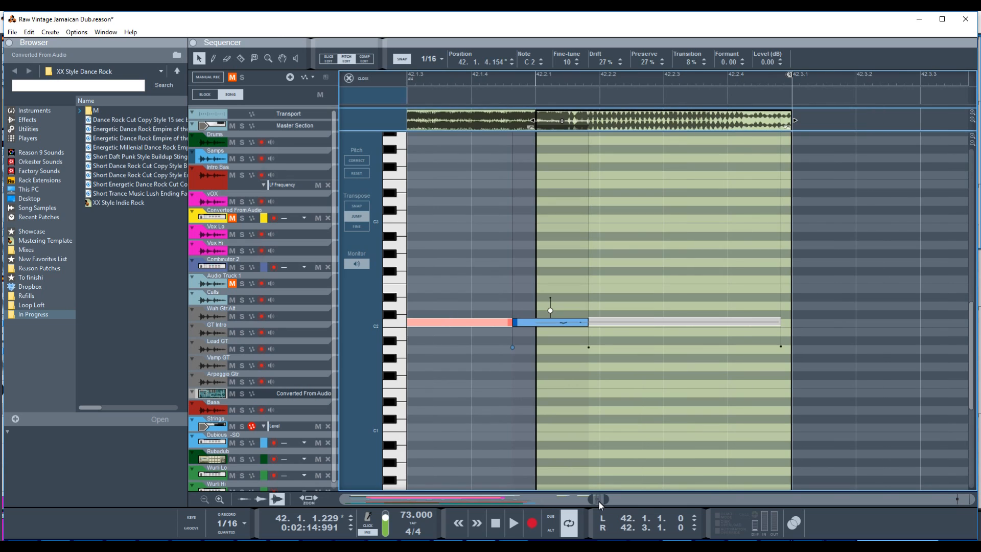
mouse_move(592, 300)
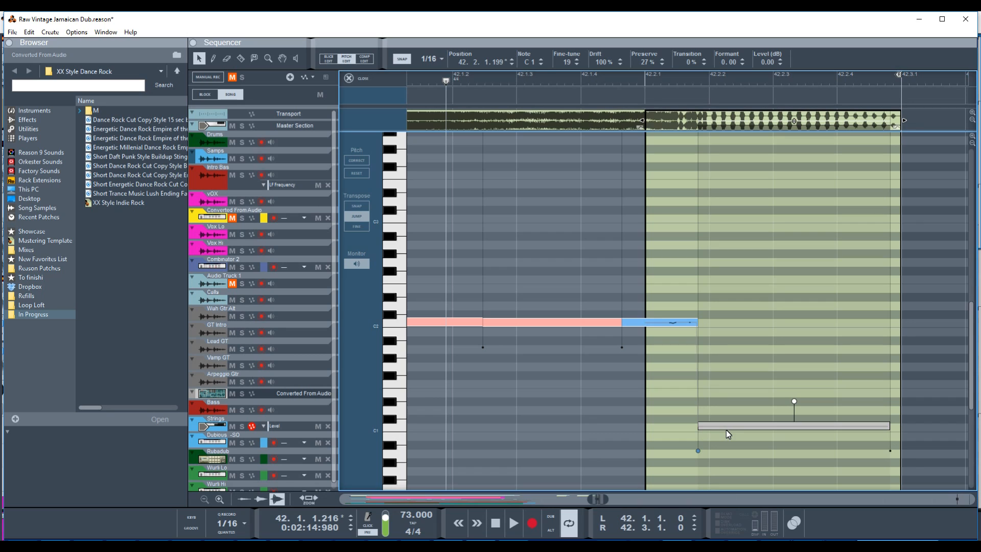
mouse_move(540, 284)
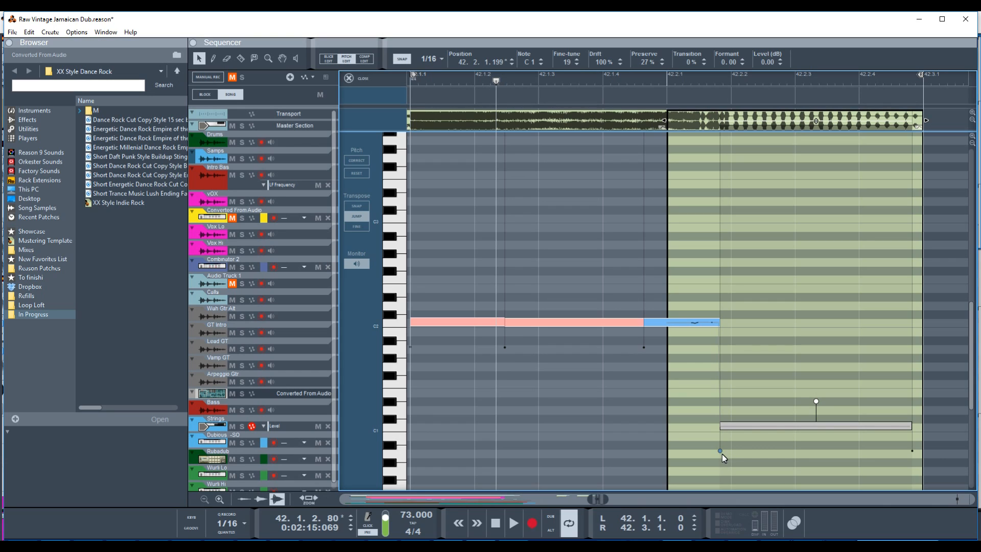
mouse_move(708, 452)
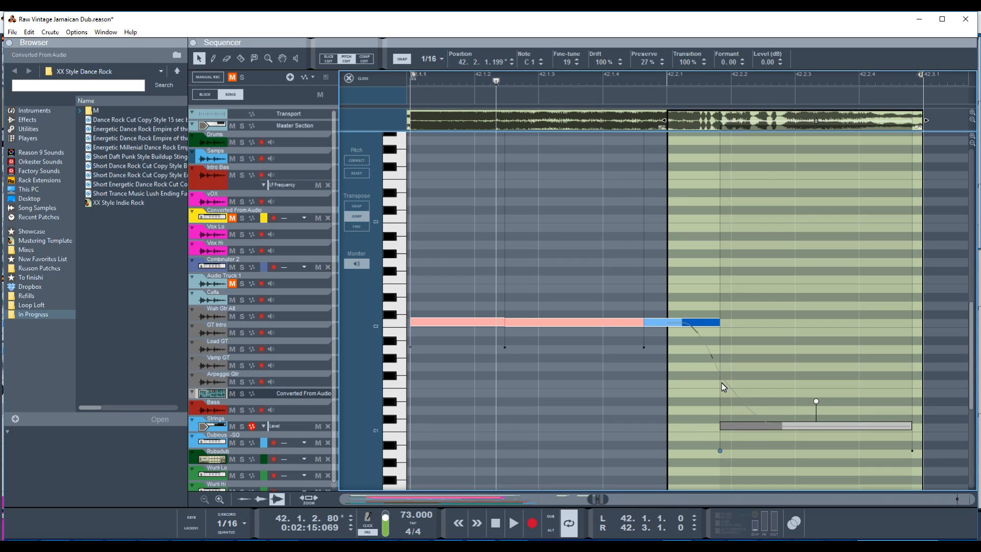
click(512, 523)
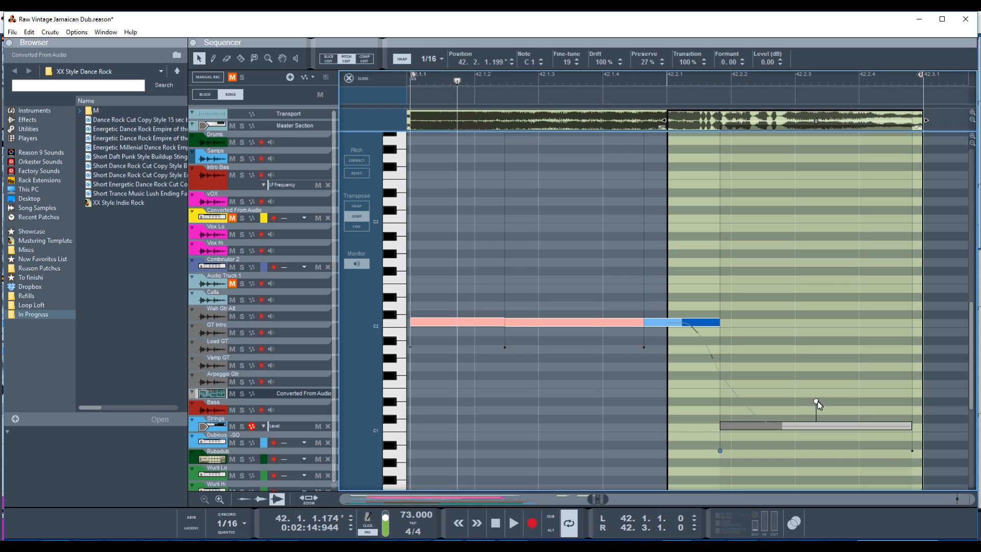
mouse_move(814, 390)
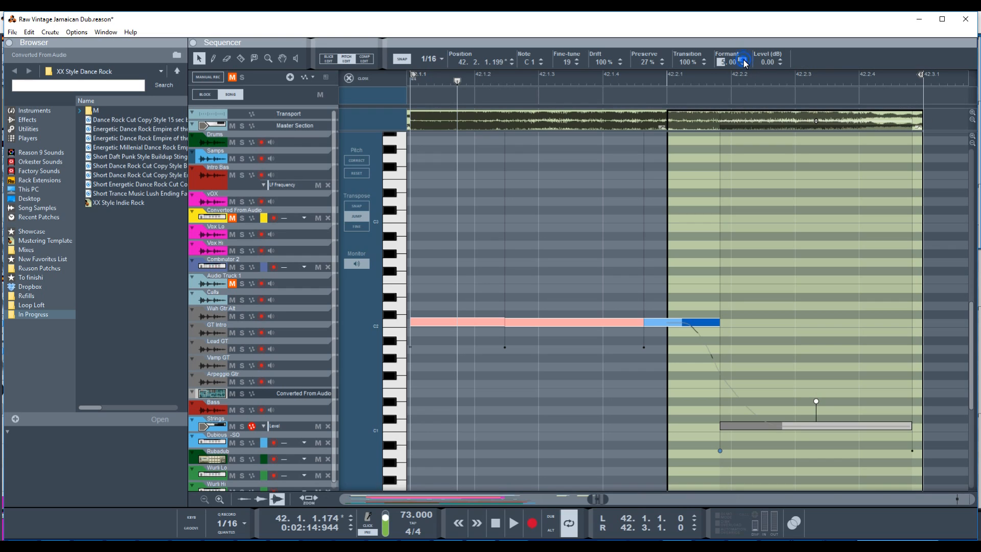
- Enter a formant value of -12 for the lowered C1 note in the inspector
click(744, 59)
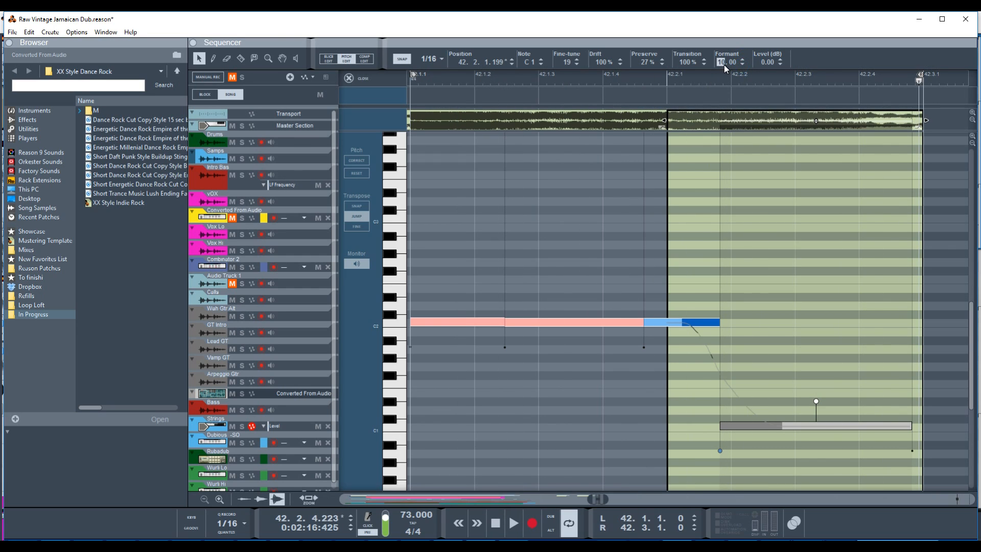
click(741, 63)
text(-5)
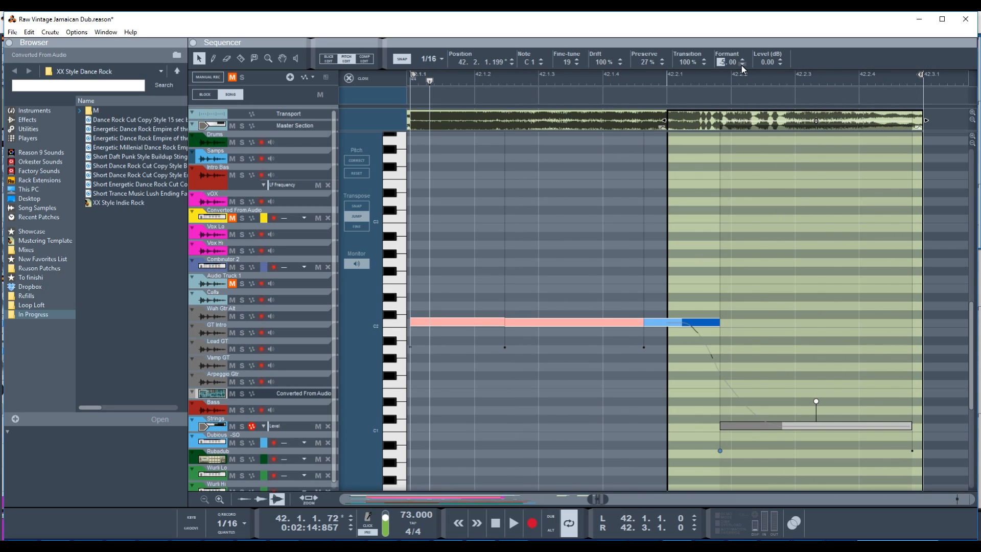
click(743, 64)
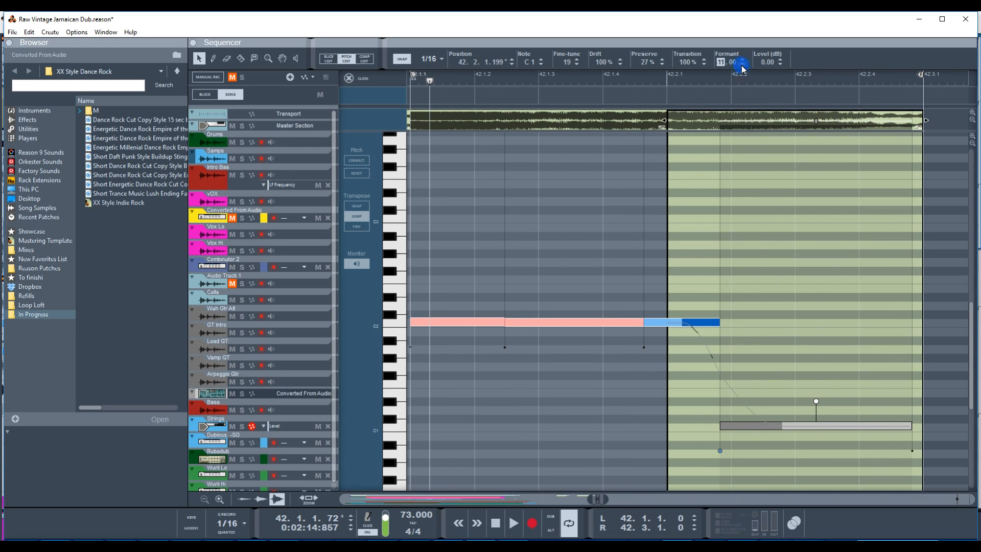
click(742, 60)
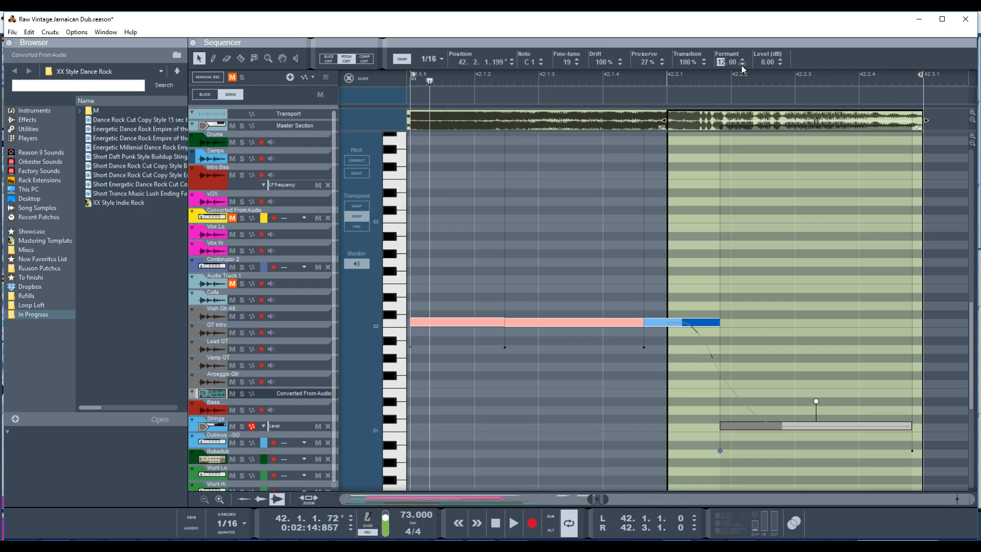
click(512, 522)
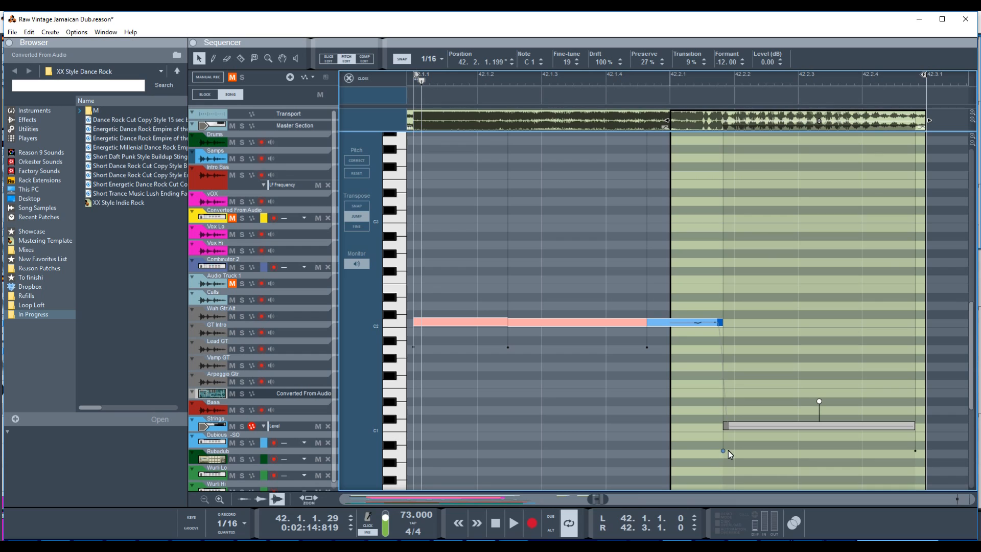
click(512, 522)
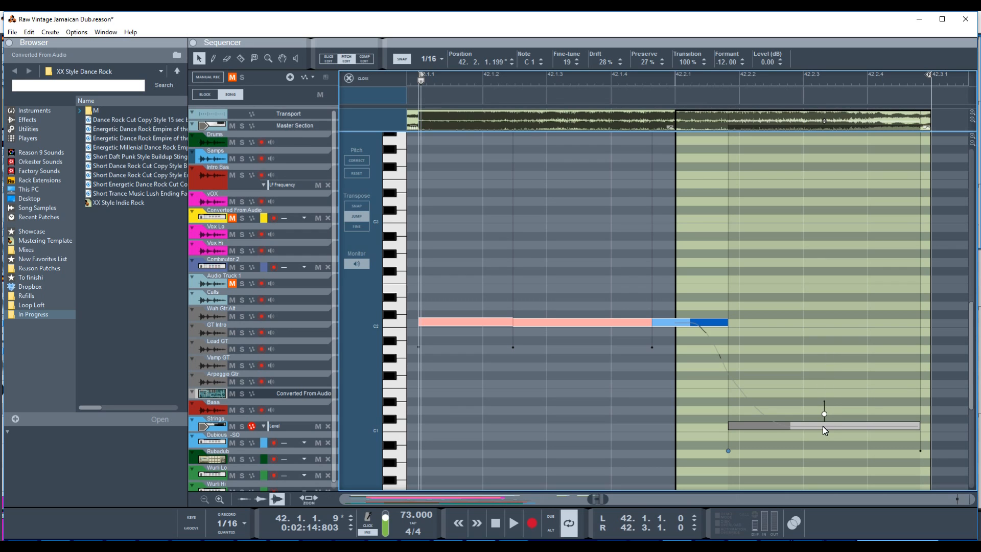
click(513, 522)
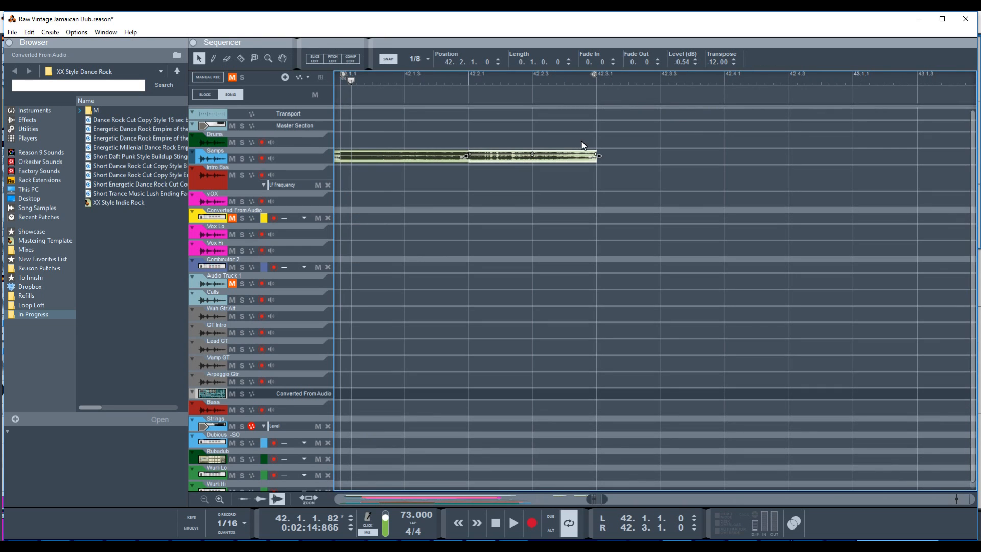
mouse_move(535, 98)
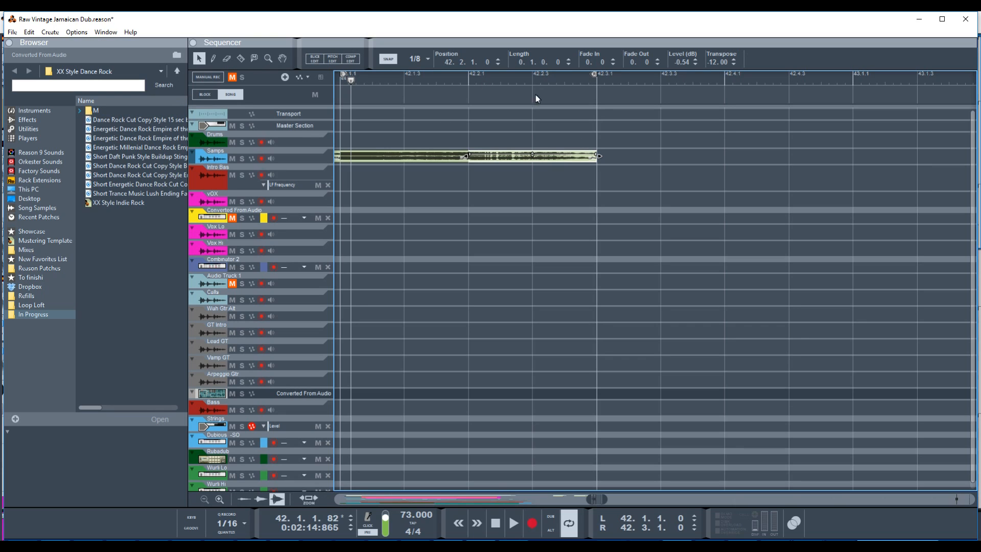
mouse_move(232, 138)
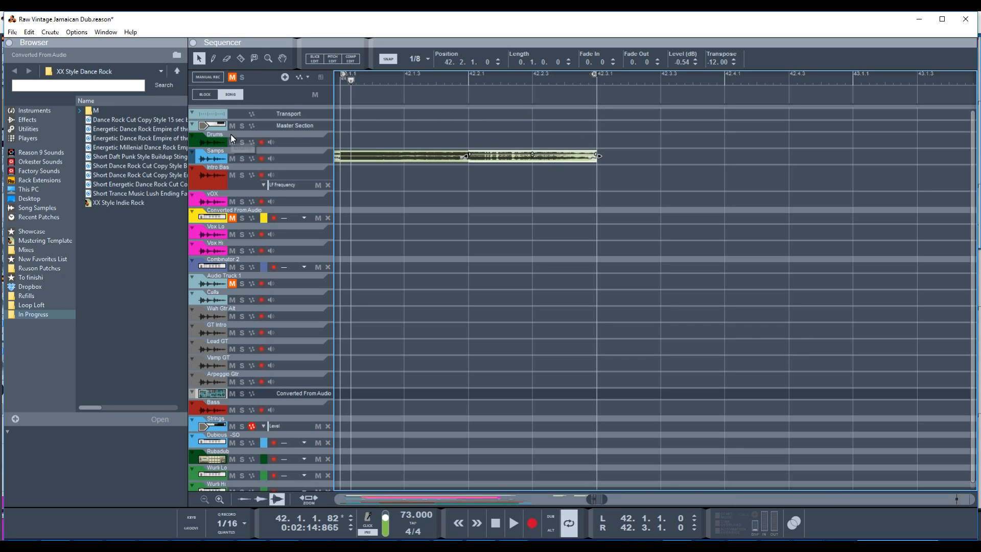
mouse_move(439, 153)
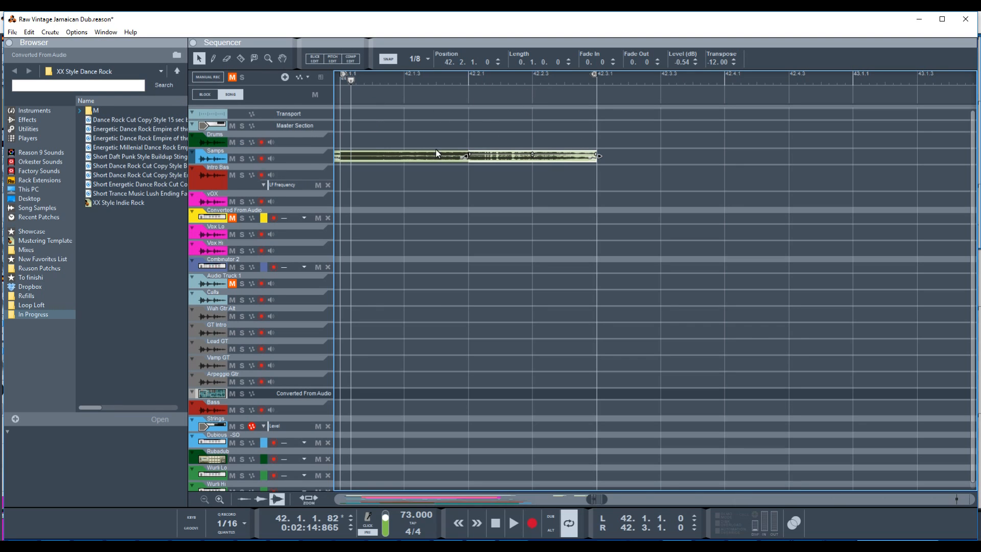
mouse_move(392, 152)
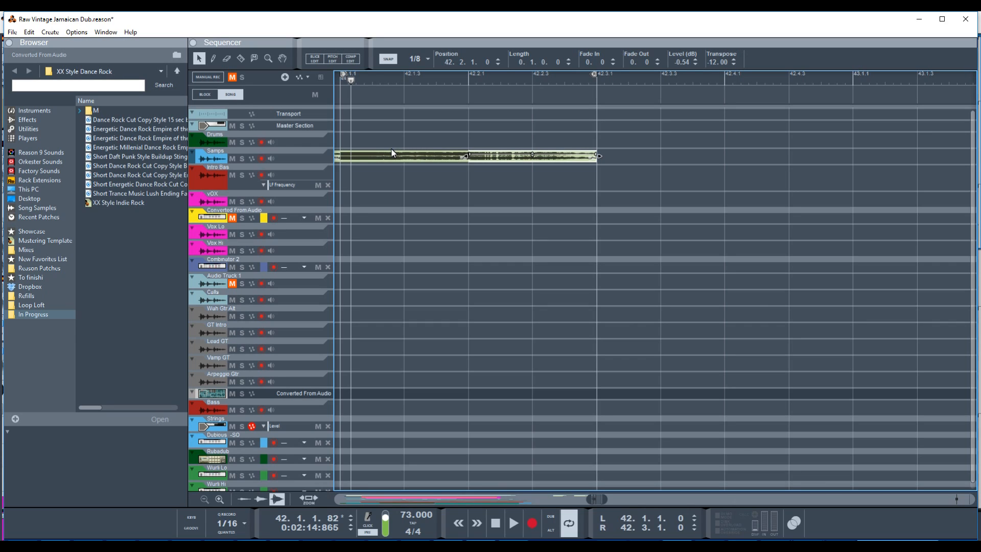